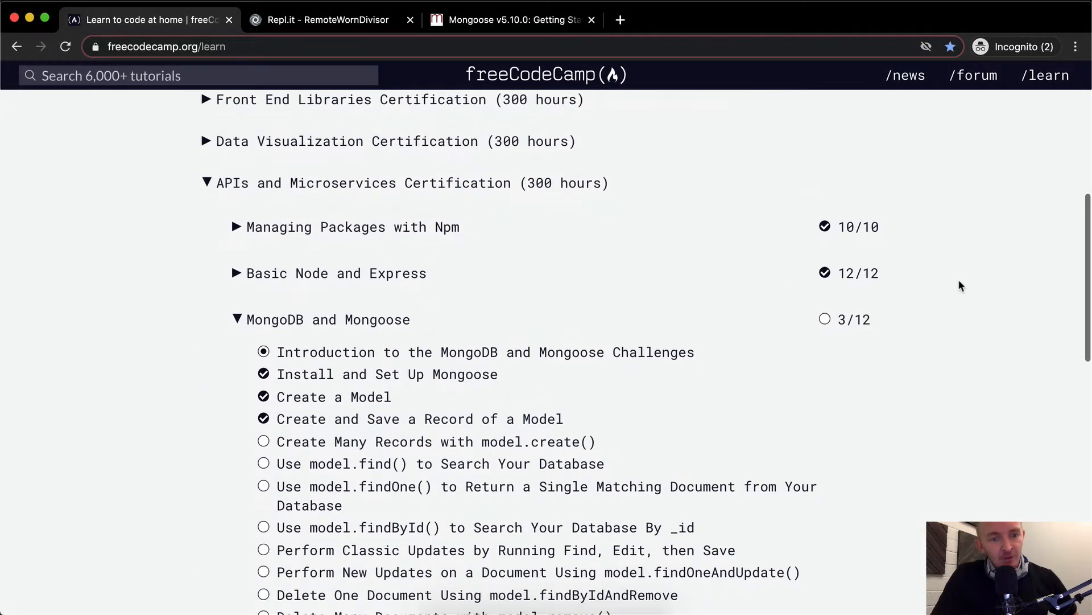
pyautogui.moveTo(530, 446)
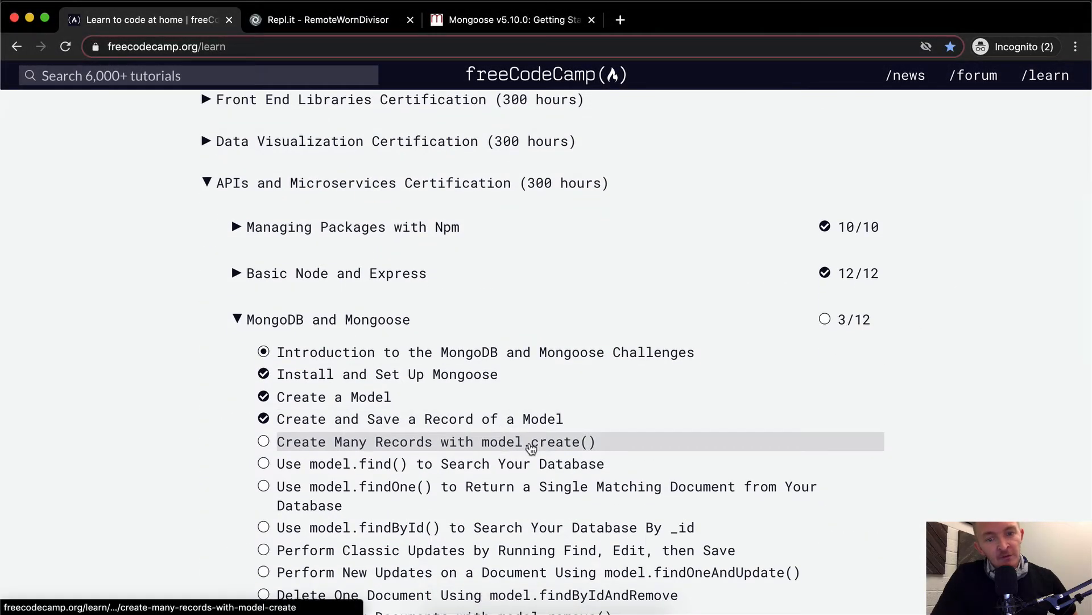
# Step: Open the 'Create Many Records with model.create()' challenge and read its instructions
pyautogui.click(435, 442)
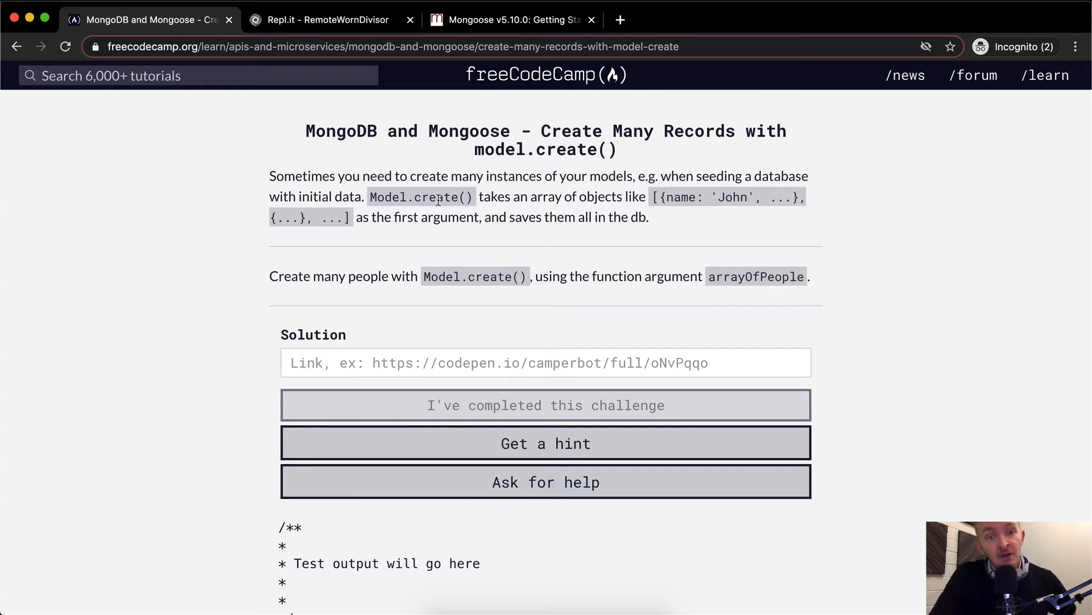
pyautogui.moveTo(608, 200)
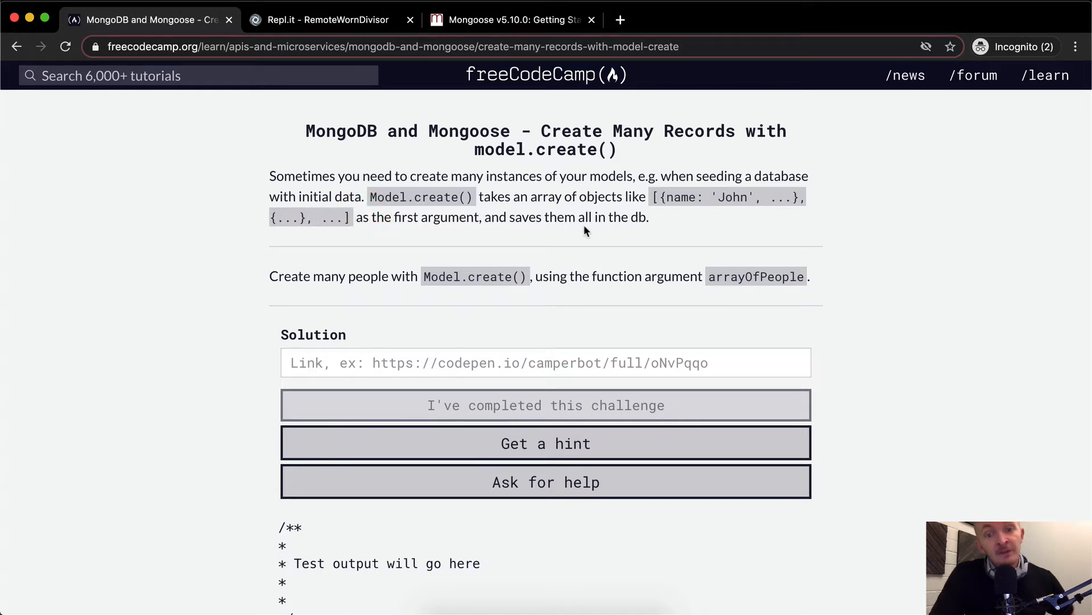
pyautogui.moveTo(344, 262)
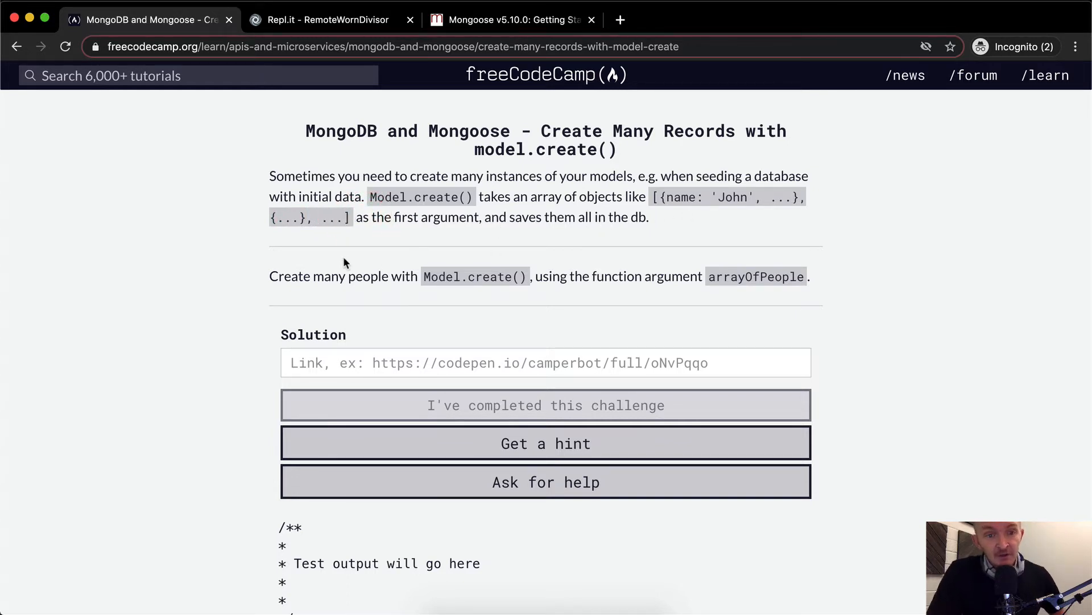
pyautogui.moveTo(498, 280)
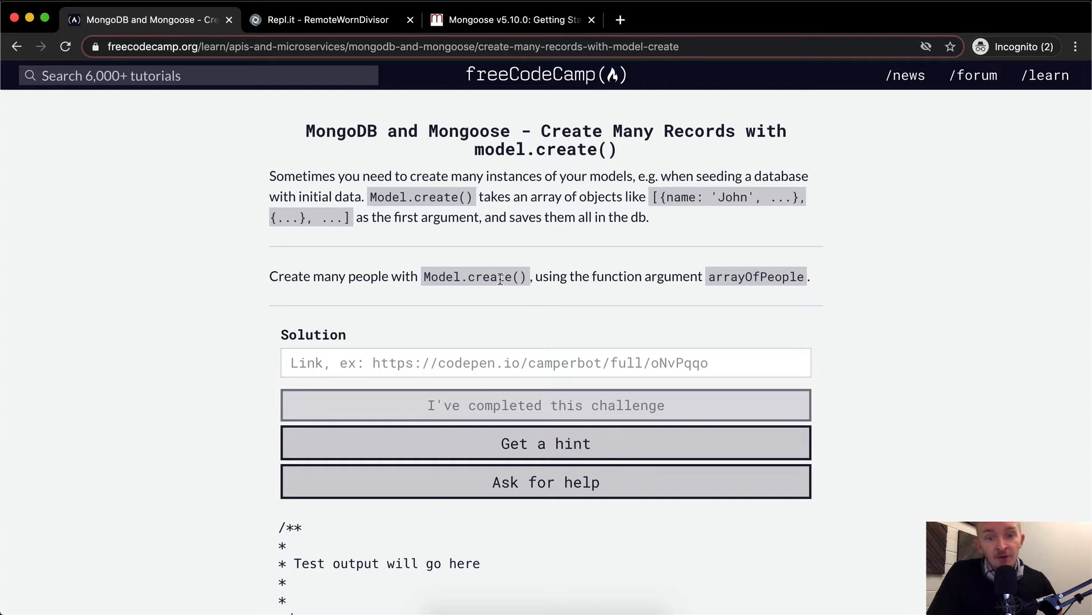
pyautogui.moveTo(740, 276)
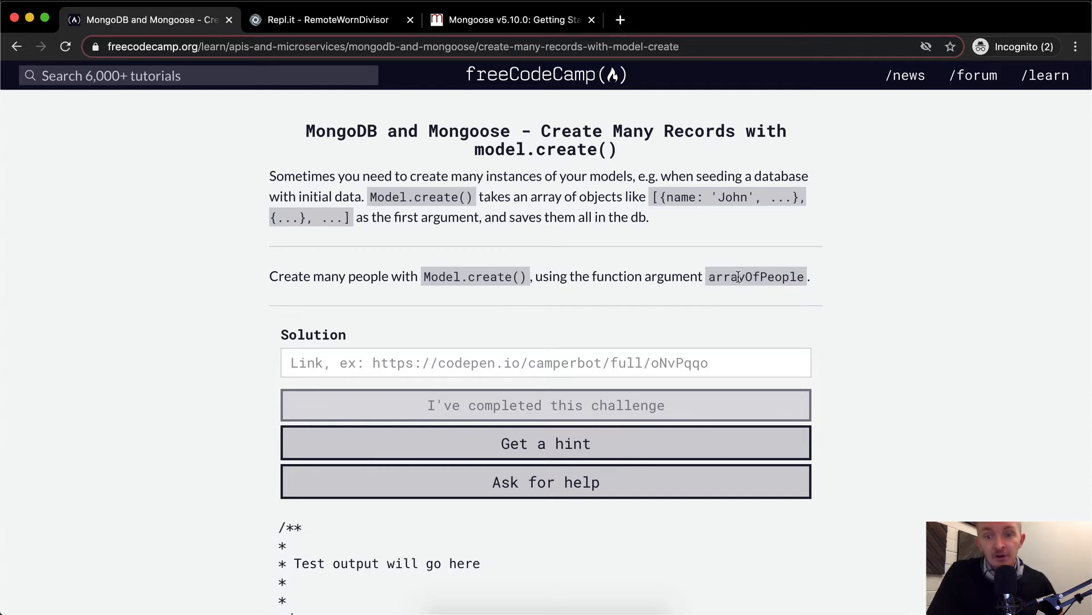
pyautogui.scroll(-3)
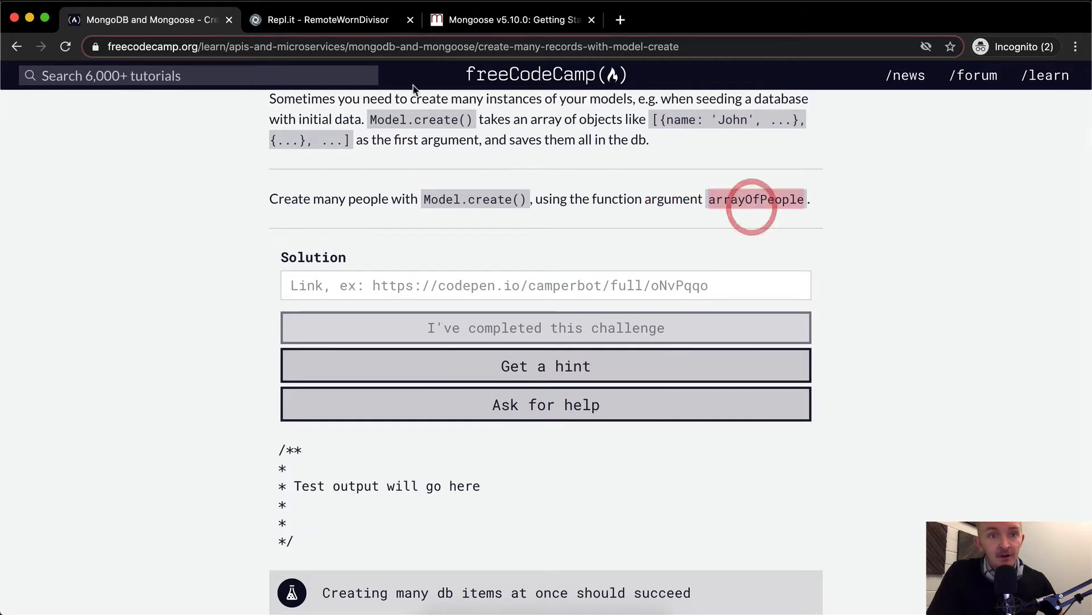
# Step: Bring the empty createManyPeople function into view in myApp.js and select Model.create() in its comment
pyautogui.click(326, 19)
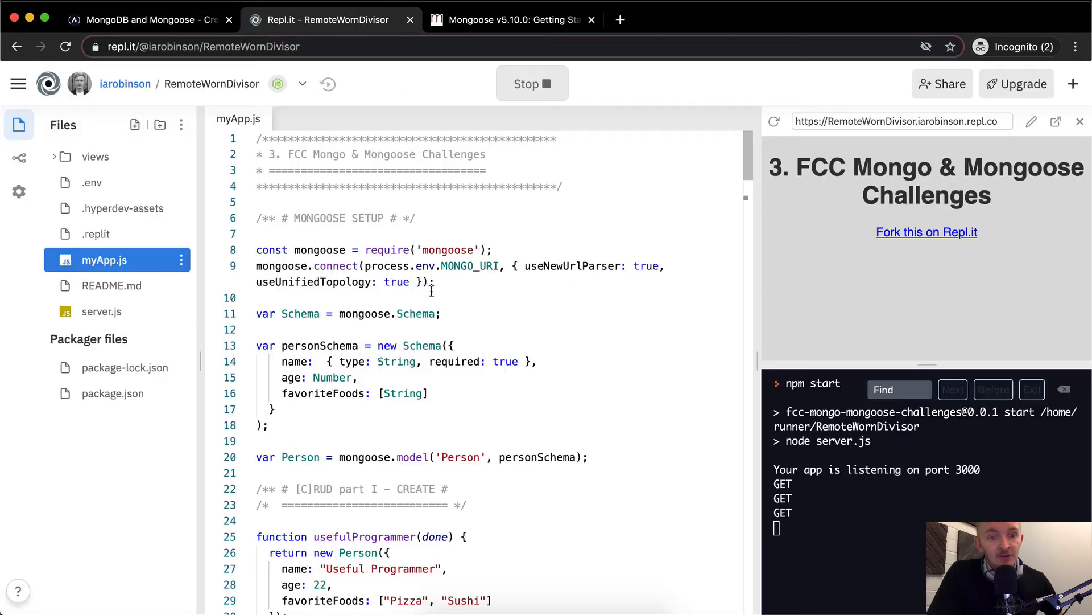
pyautogui.scroll(-3)
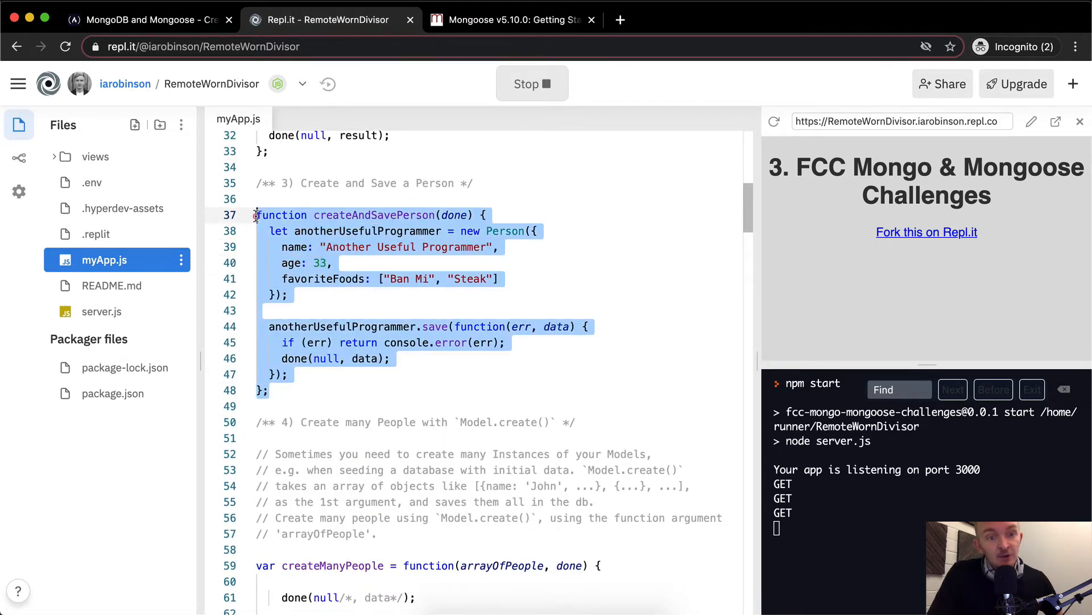
pyautogui.click(391, 276)
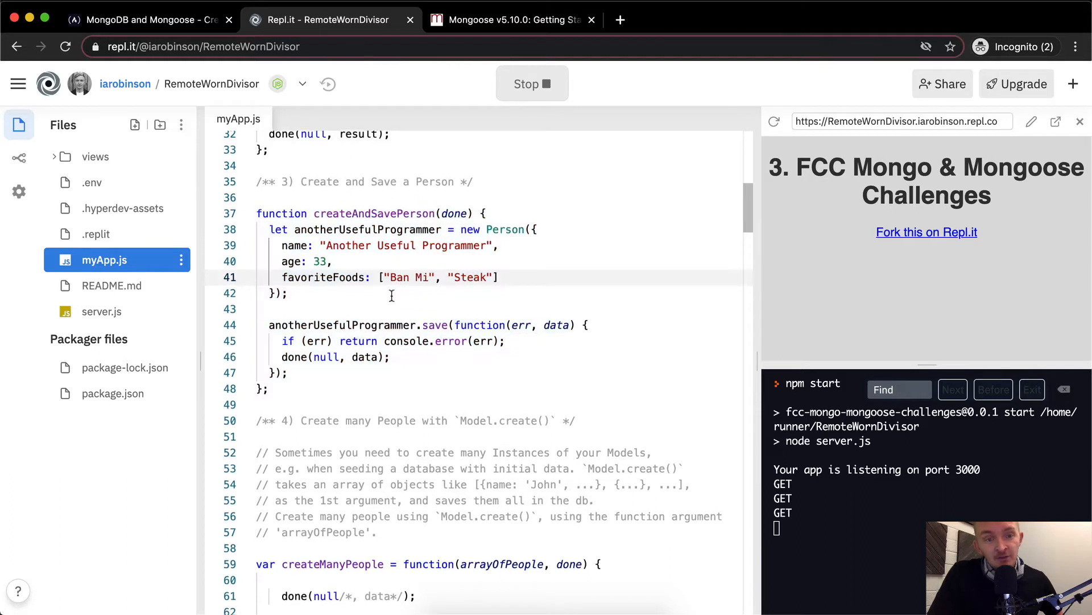
pyautogui.scroll(-3)
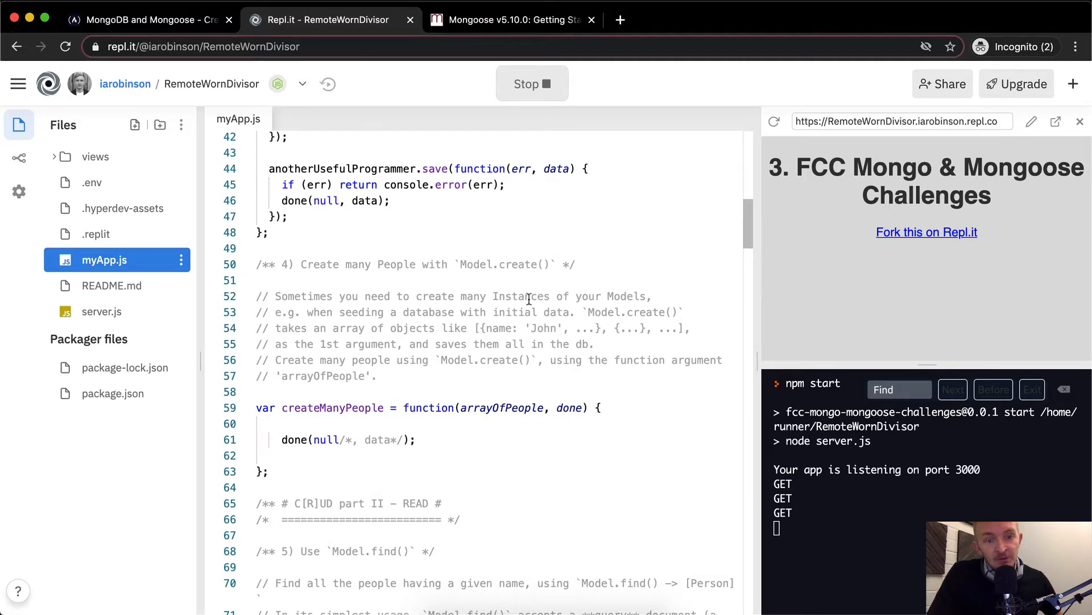
pyautogui.scroll(-3)
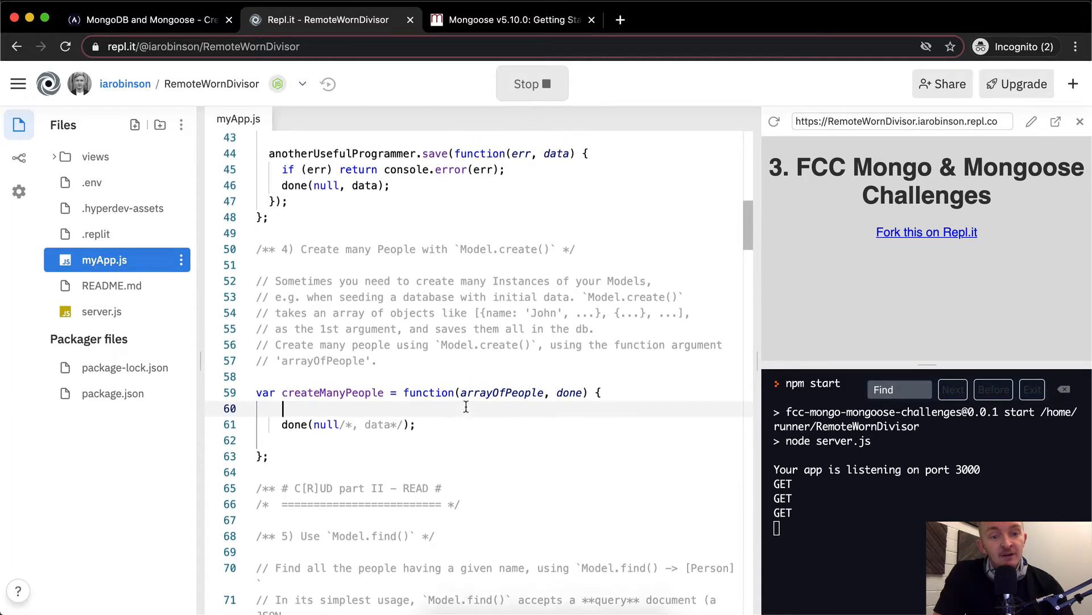
pyautogui.scroll(-3)
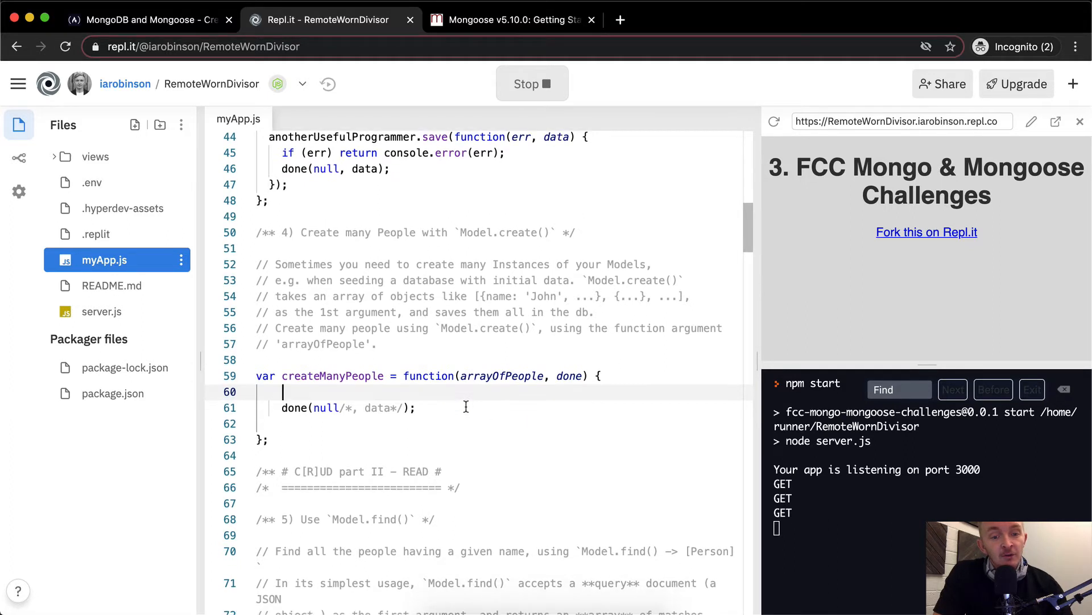
pyautogui.moveTo(480, 393)
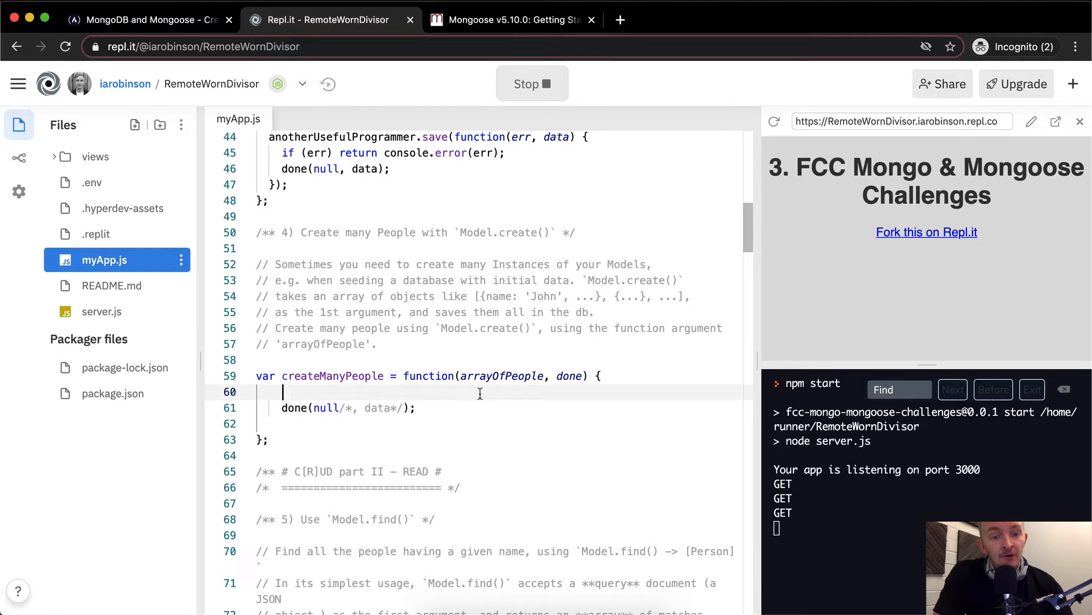
pyautogui.moveTo(459, 334)
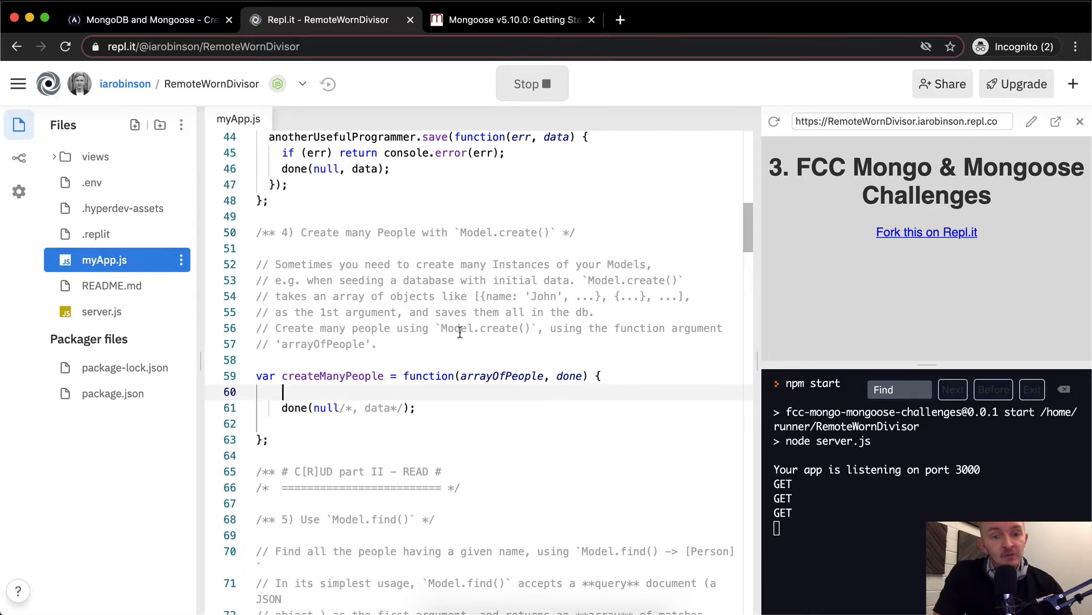
pyautogui.doubleClick(474, 328)
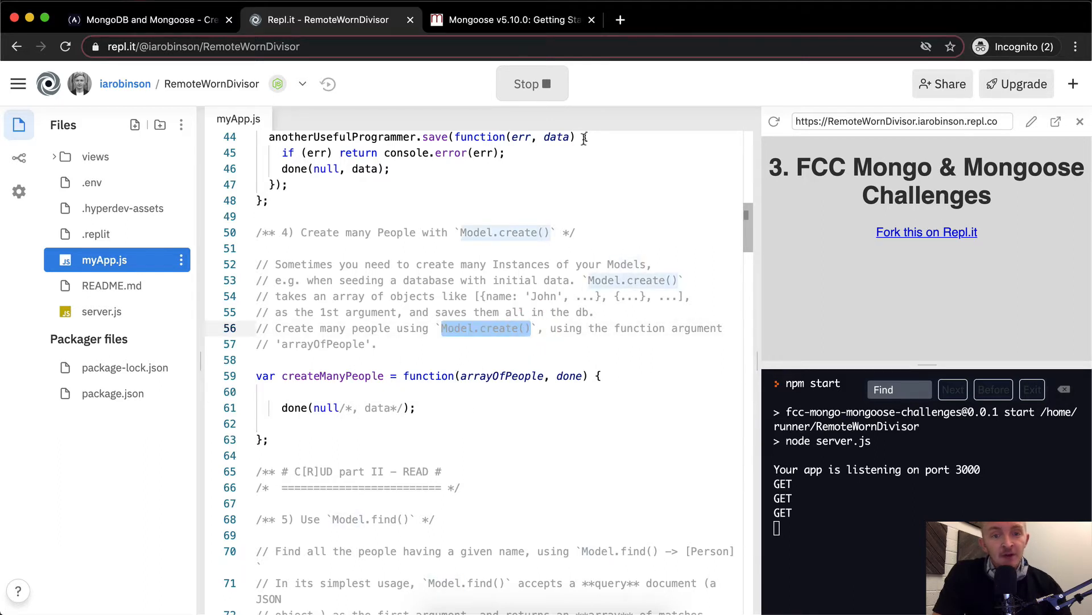
# Step: Search the Mongoose docs for Model.create() and go to the 'API: Model.create()' result
pyautogui.click(512, 19)
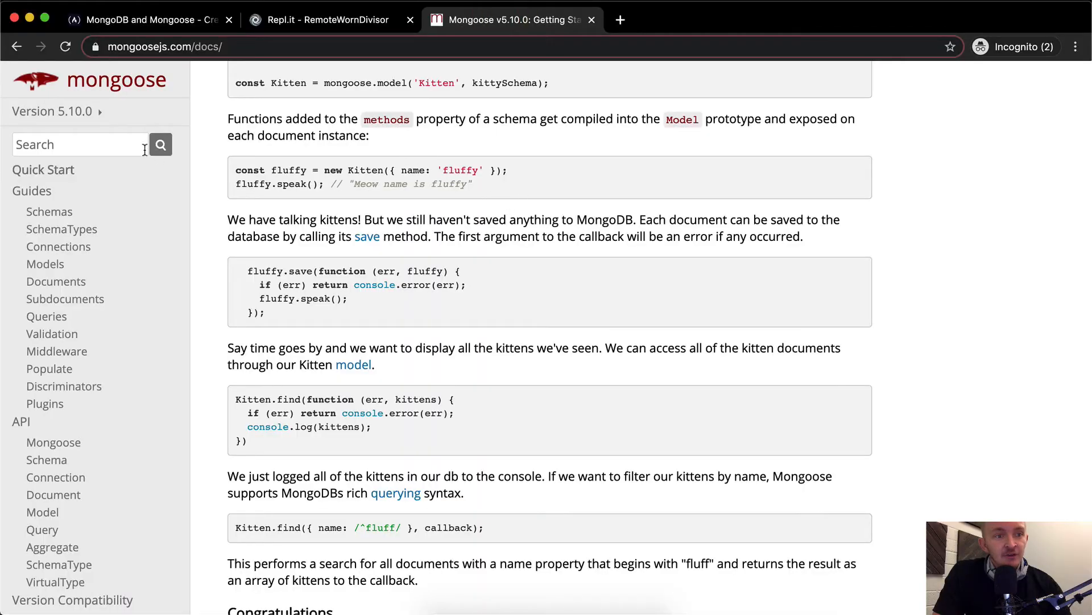
pyautogui.write('Model.create()')
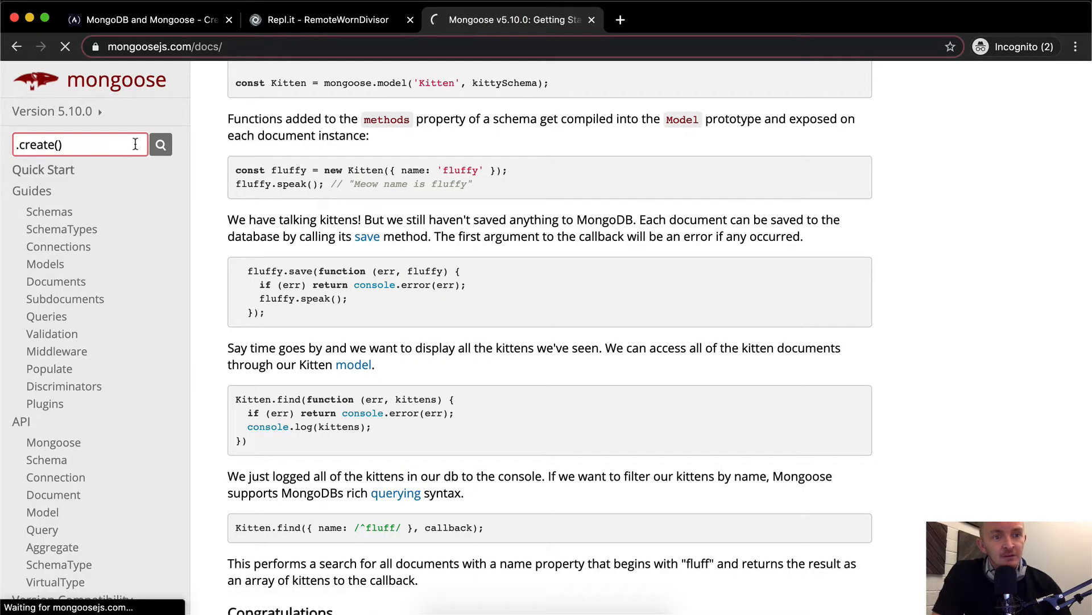
pyautogui.click(161, 144)
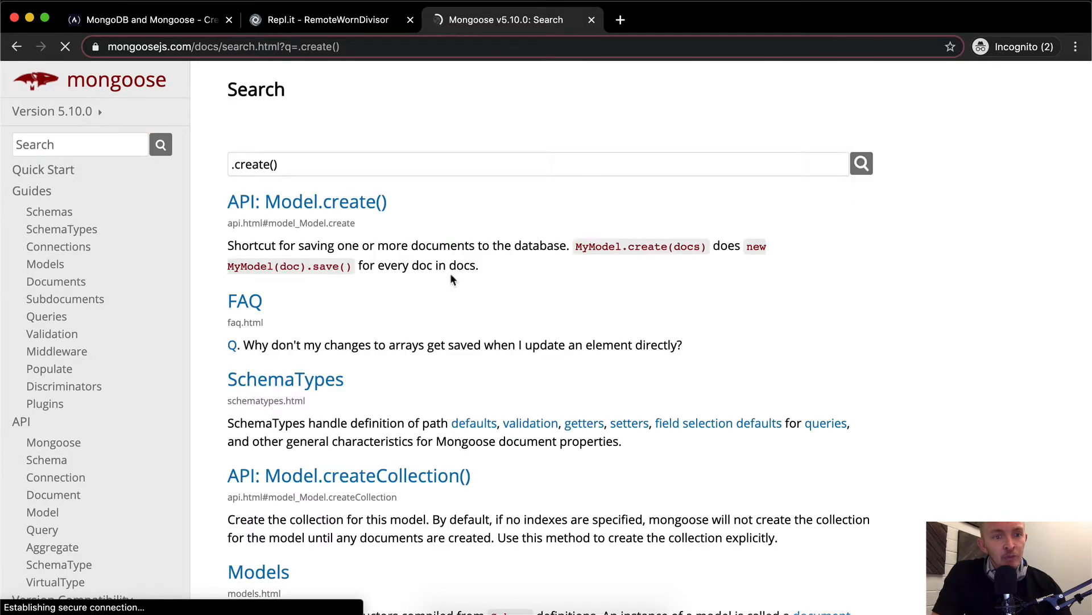
pyautogui.click(307, 202)
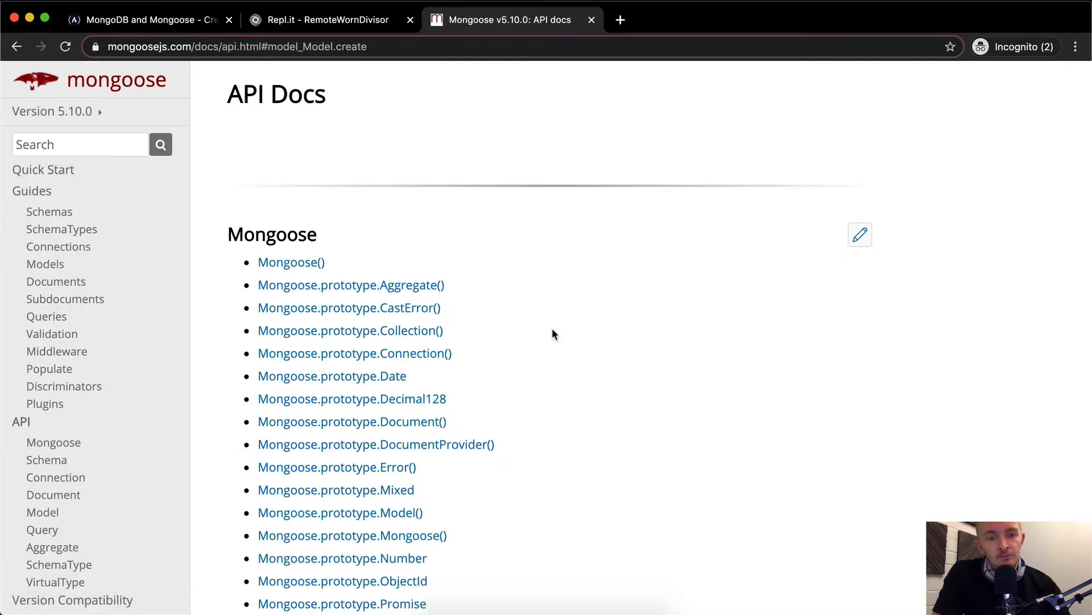
# Step: Find 'model.creat' in the page and advance to the match in the Model methods list
pyautogui.press('Ctrl+f')
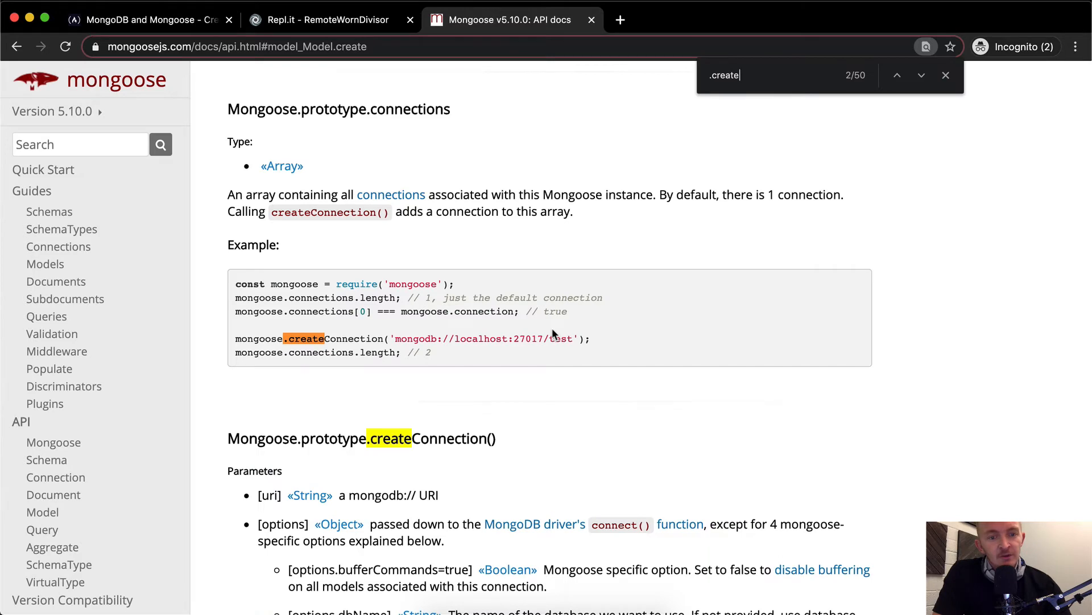
pyautogui.click(921, 75)
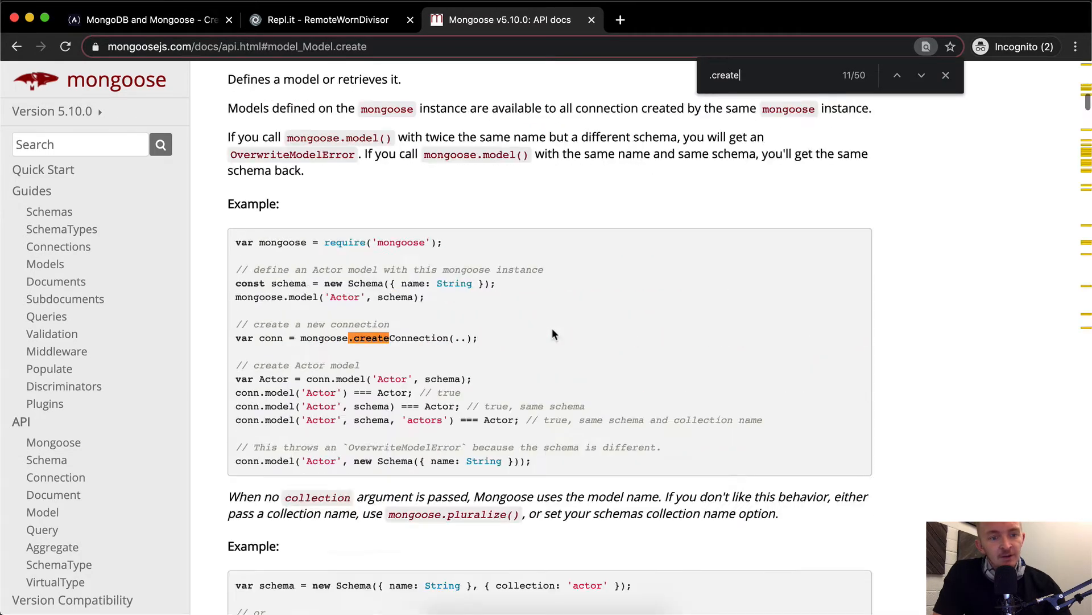
pyautogui.click(921, 76)
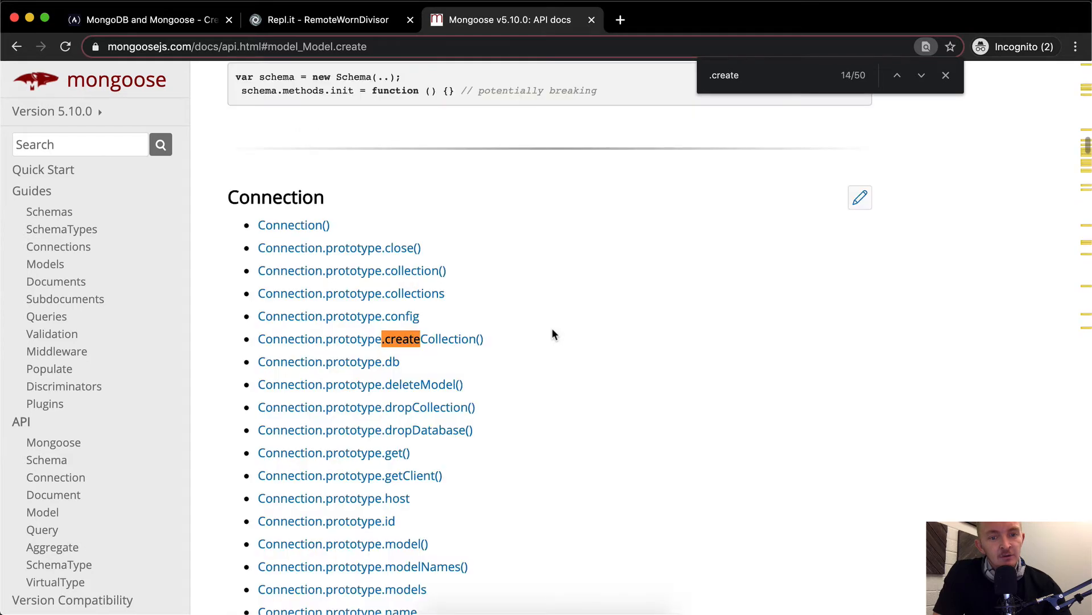
pyautogui.moveTo(479, 162)
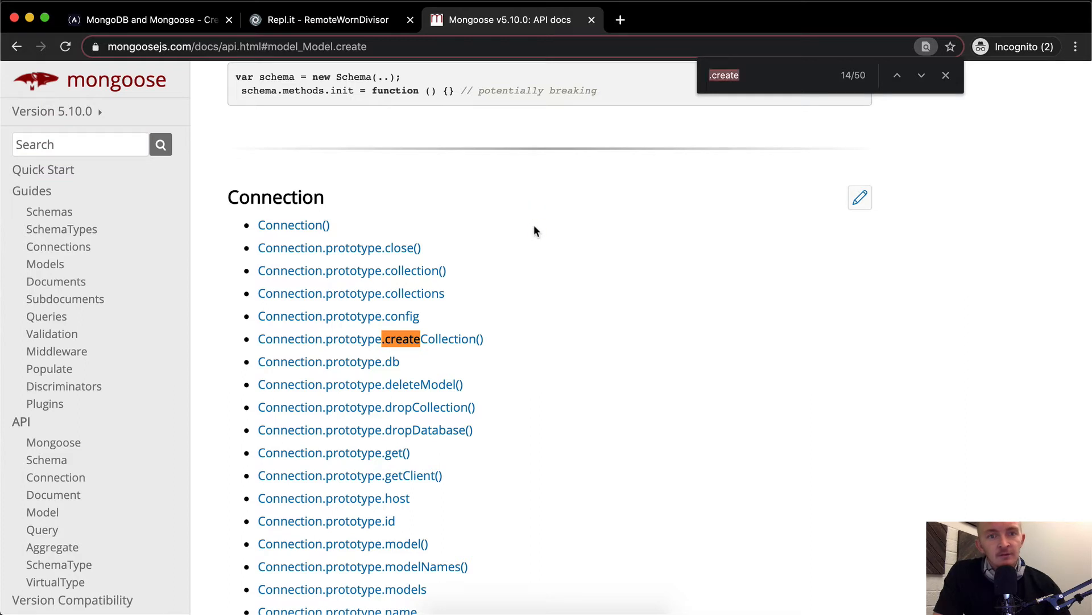
pyautogui.write('model')
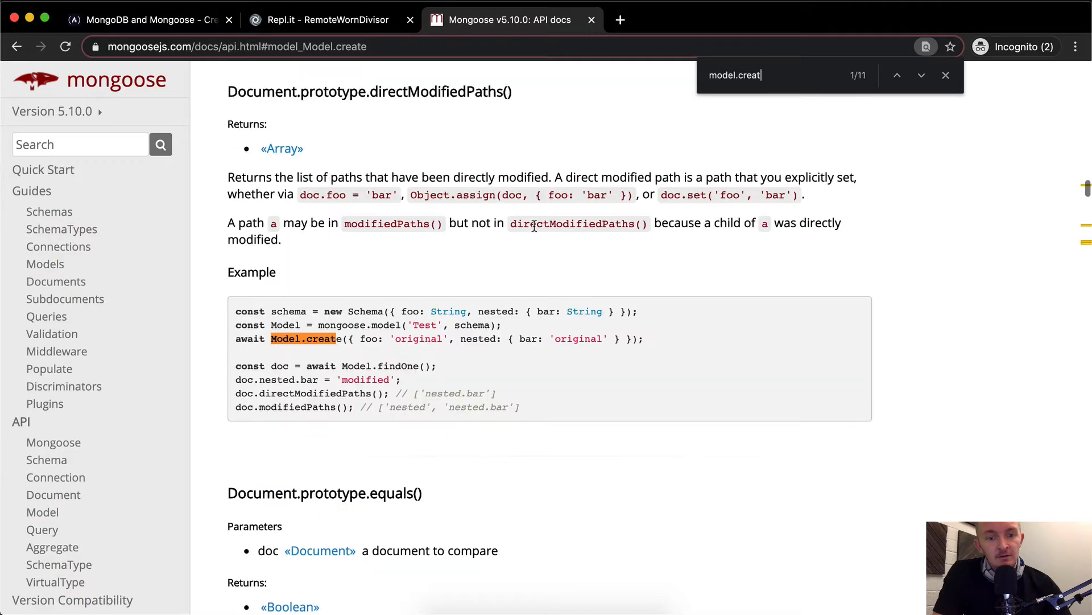
pyautogui.moveTo(385, 352)
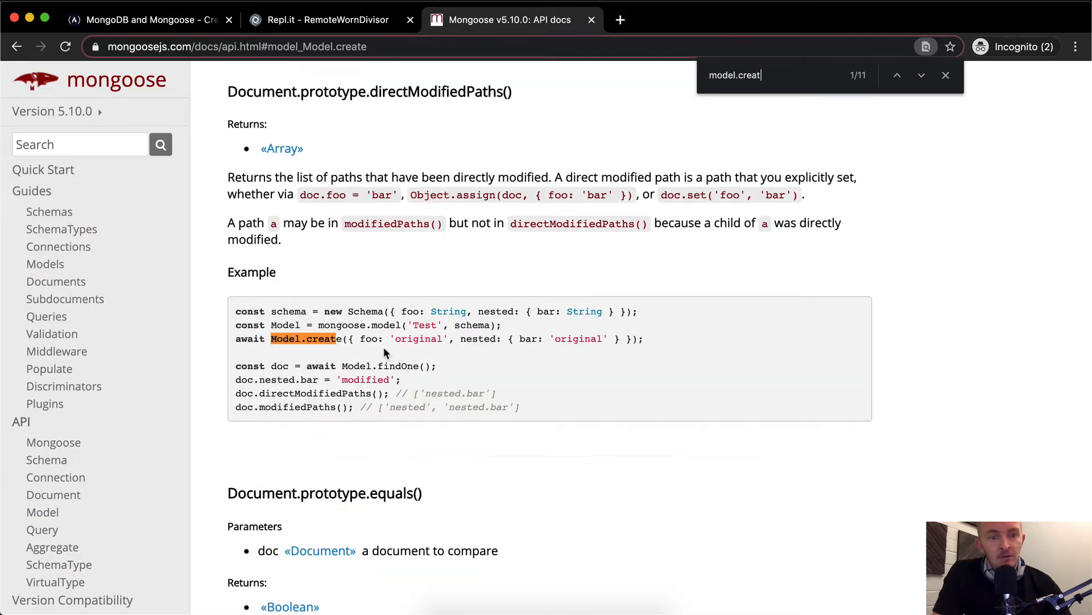
pyautogui.scroll(-3)
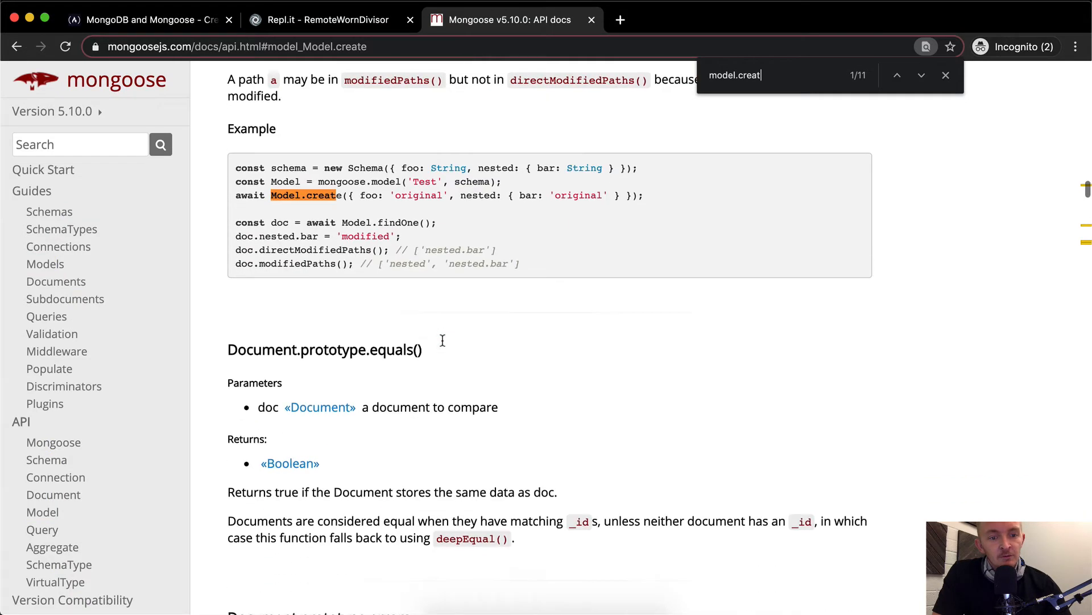
pyautogui.click(922, 75)
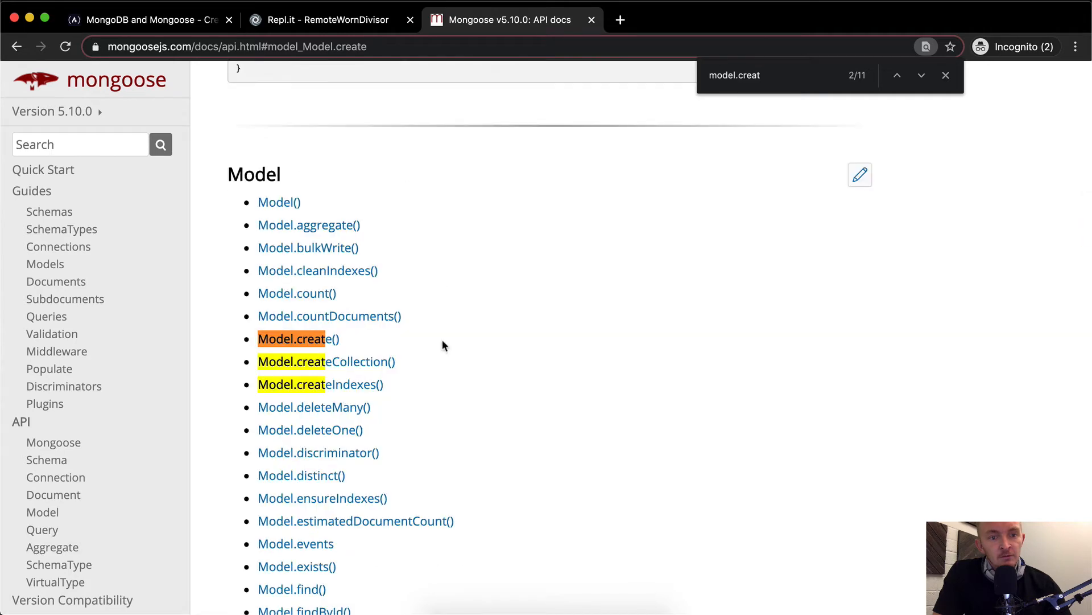
# Step: Read the Model.create() parameters and Character examples, then return to myApp.js in Replit
pyautogui.click(291, 339)
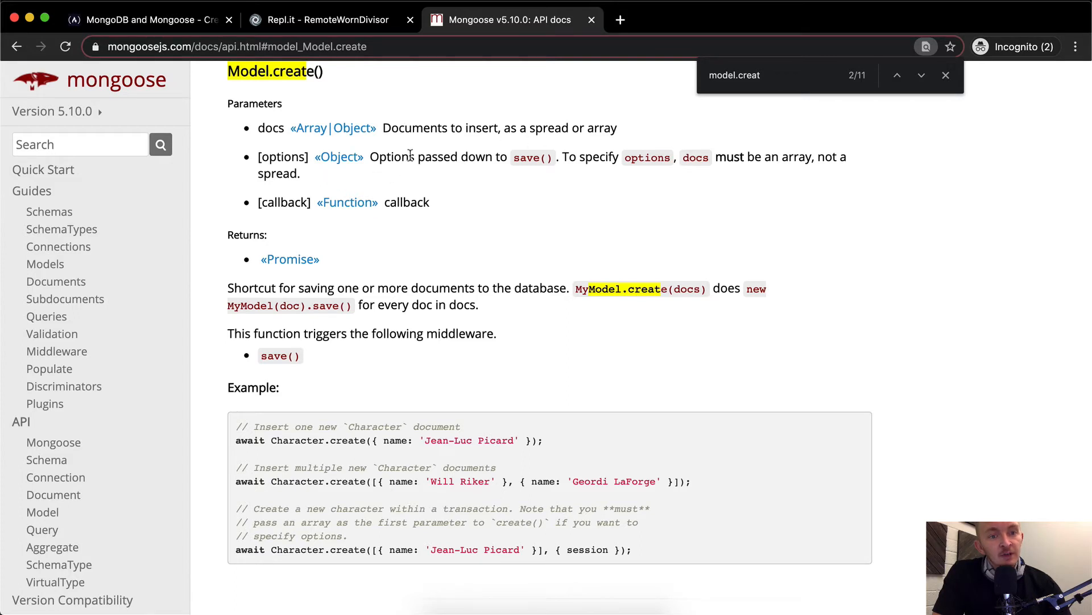
pyautogui.click(945, 76)
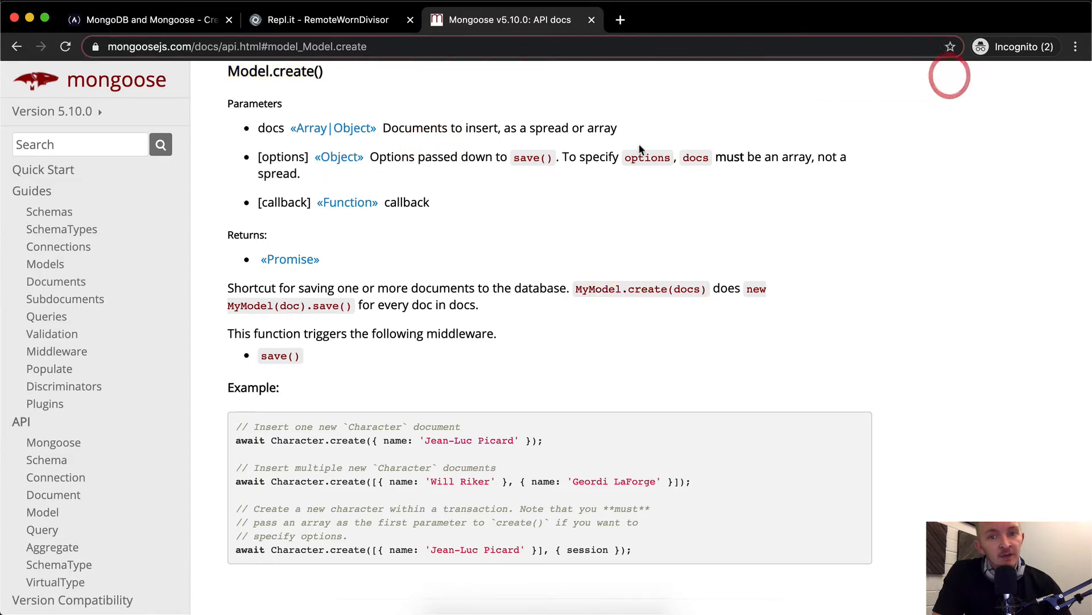
pyautogui.scroll(-3)
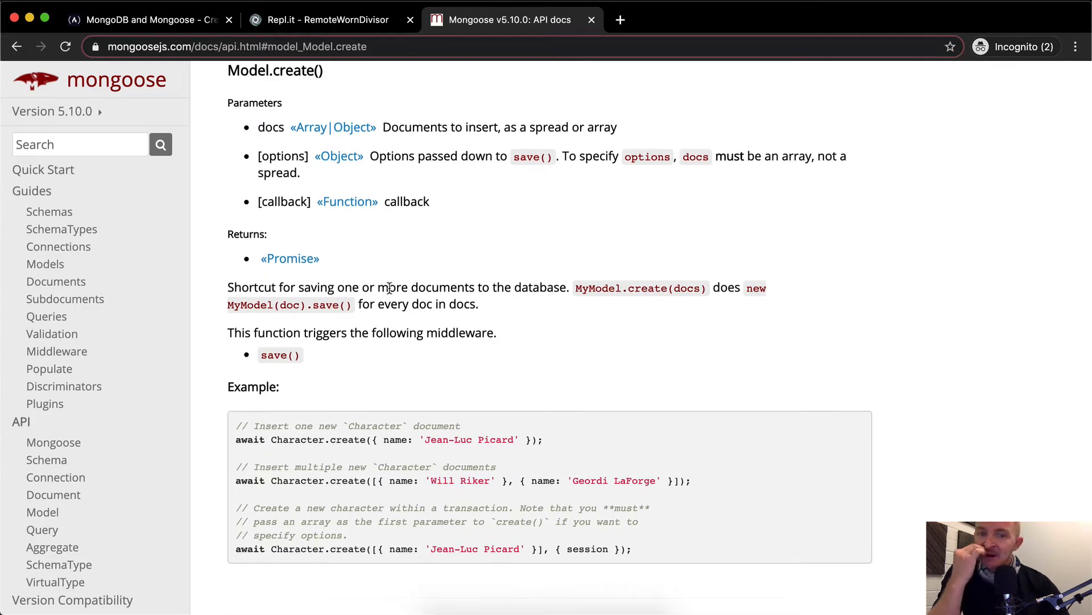
pyautogui.moveTo(641, 288)
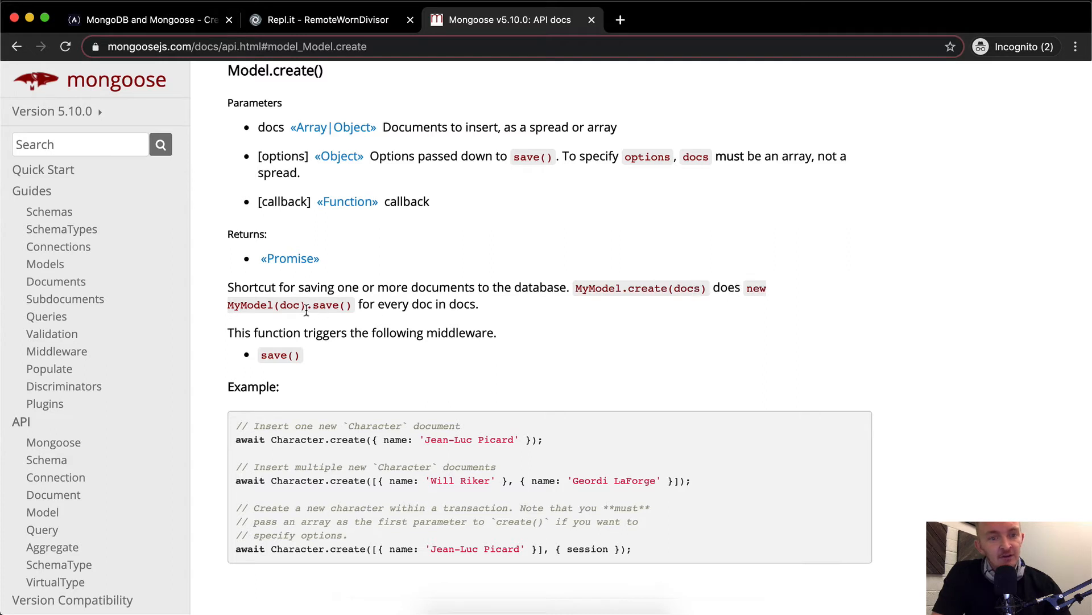
pyautogui.moveTo(287, 305)
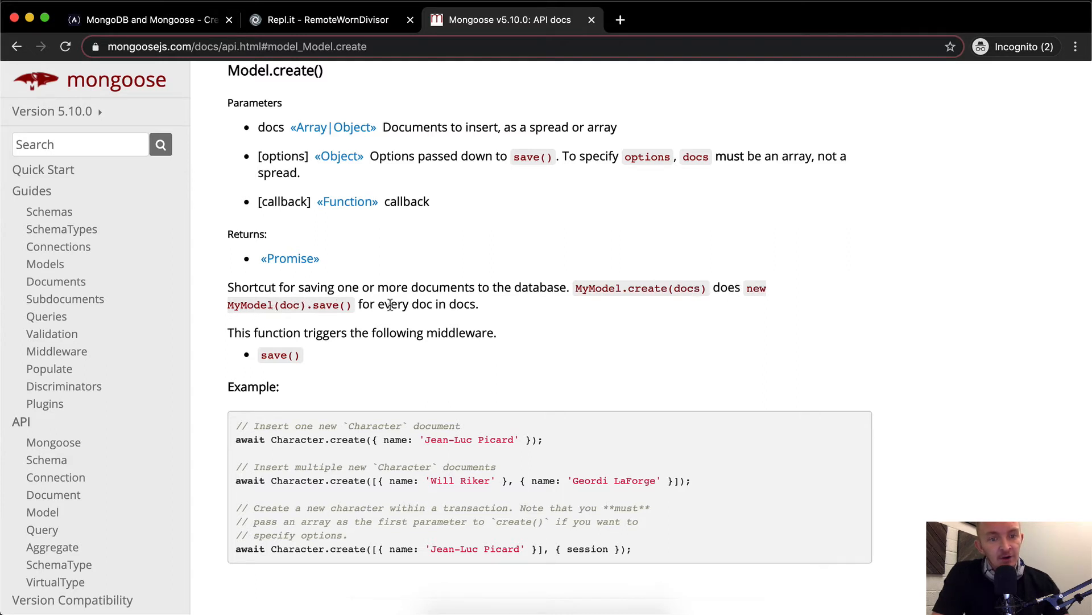
pyautogui.moveTo(419, 304)
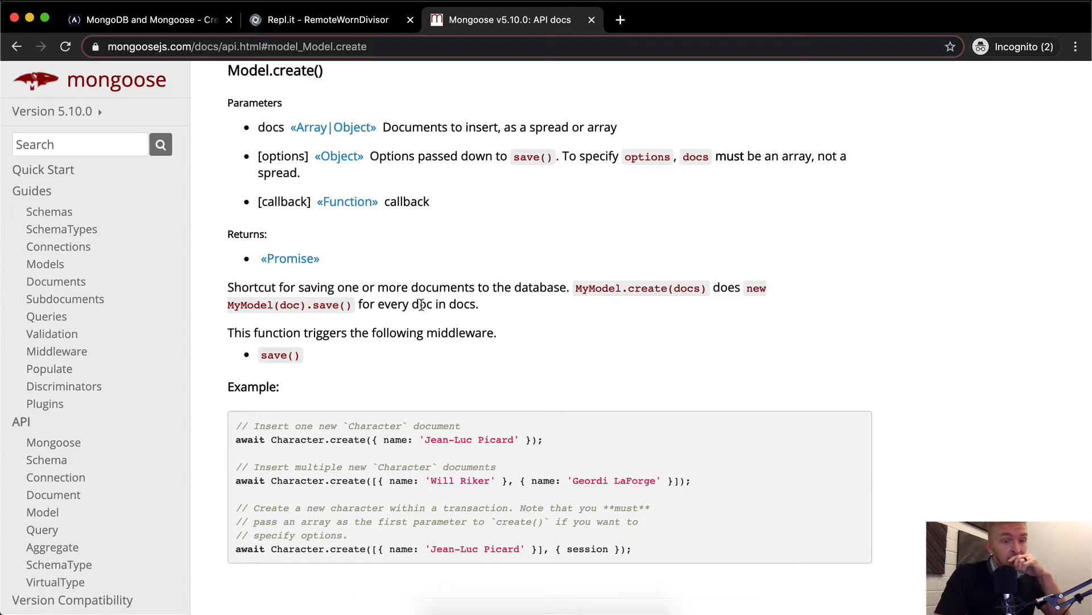
pyautogui.scroll(-3)
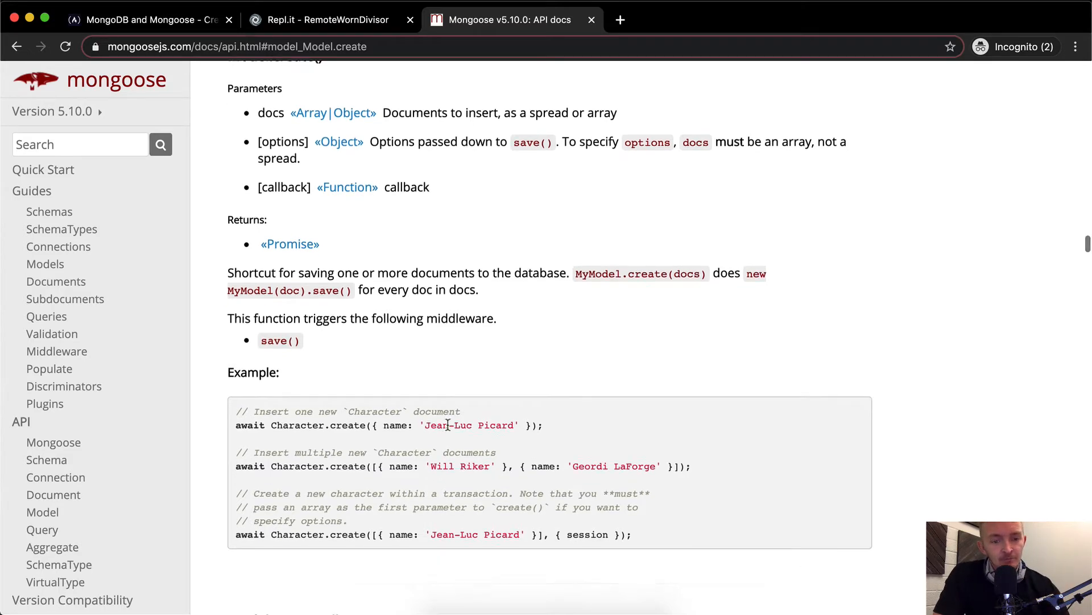
pyautogui.scroll(-3)
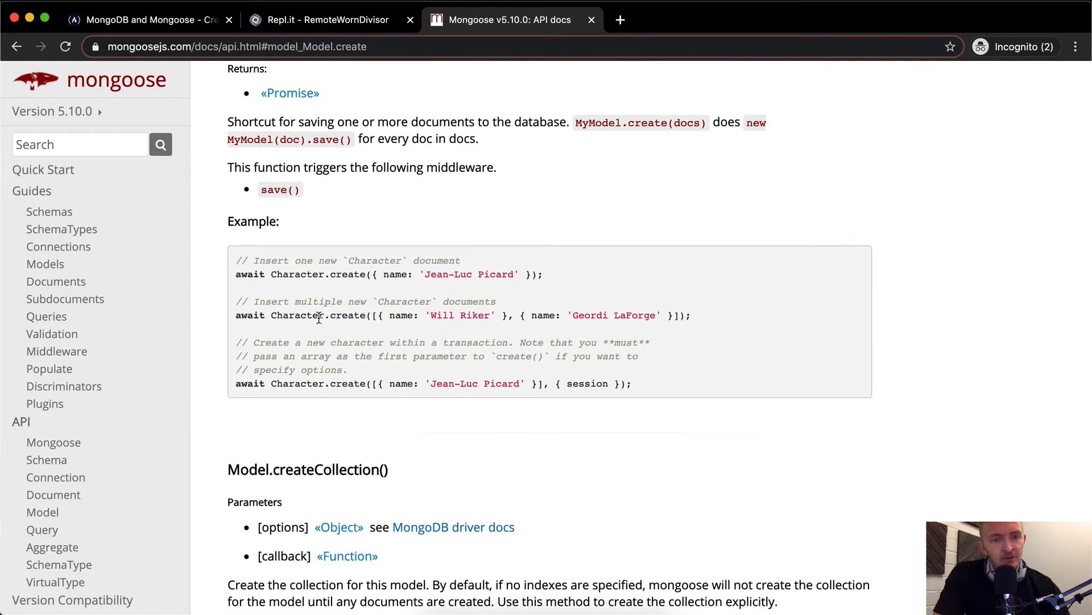
pyautogui.moveTo(478, 314)
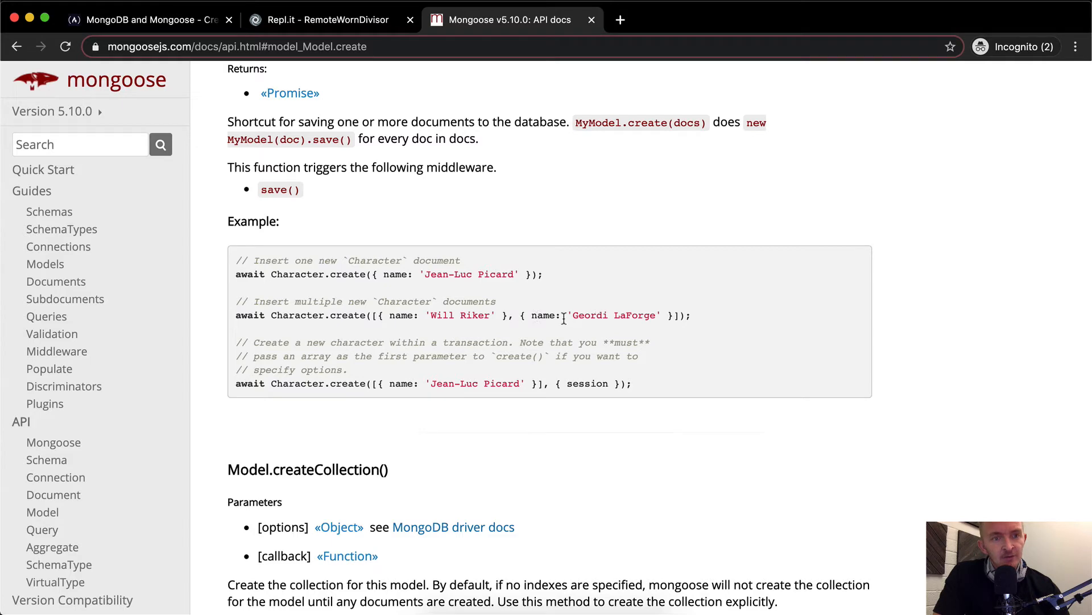
pyautogui.click(329, 19)
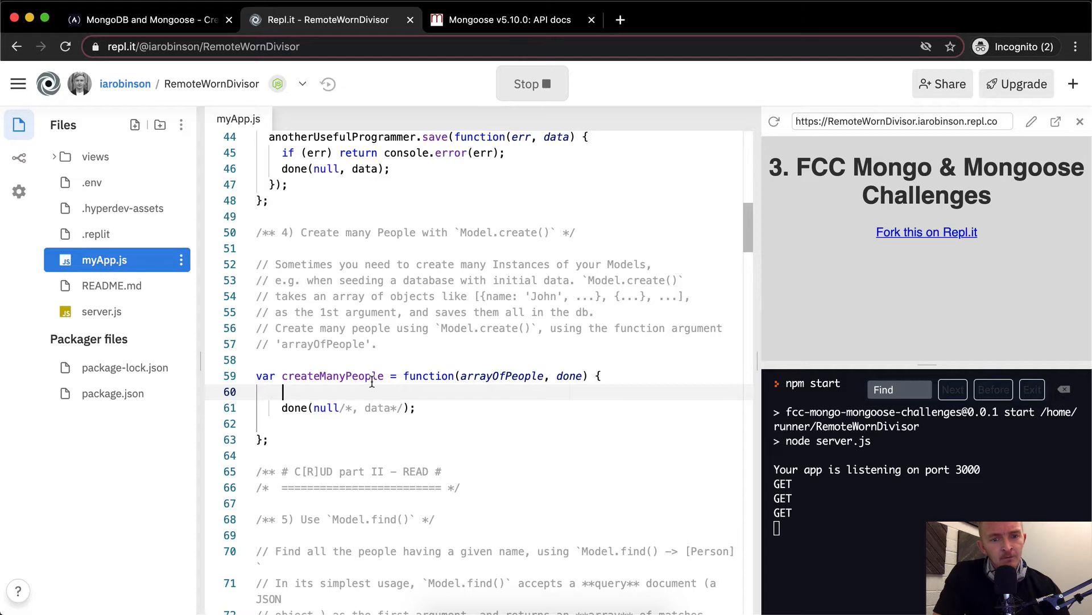
# Step: Adapt the docs' Character.create example into Person.create(arrayOfPeople) inside createManyPeople
pyautogui.click(508, 19)
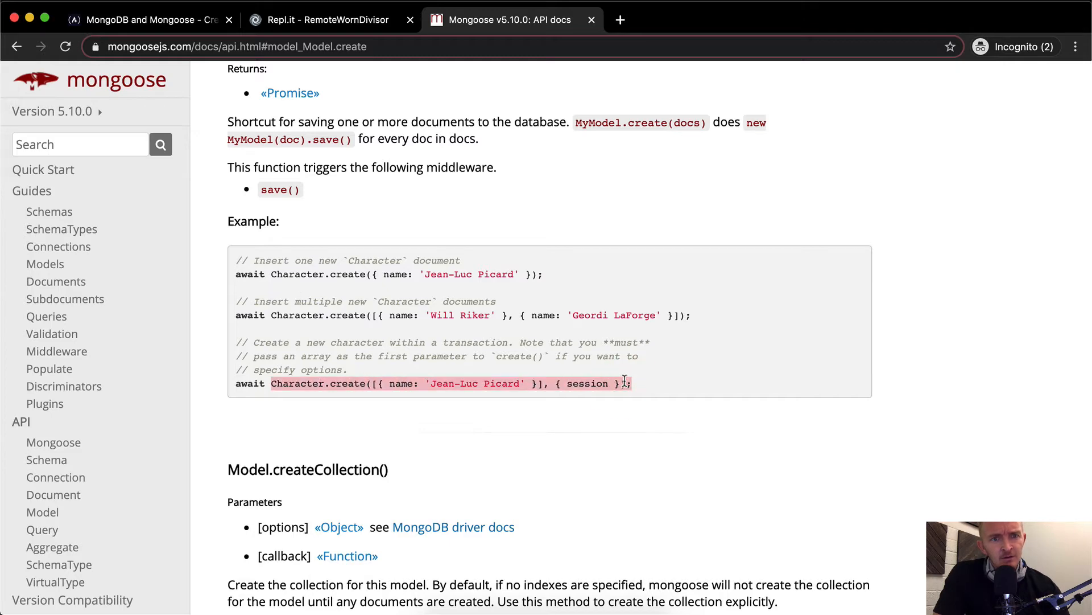
pyautogui.click(321, 20)
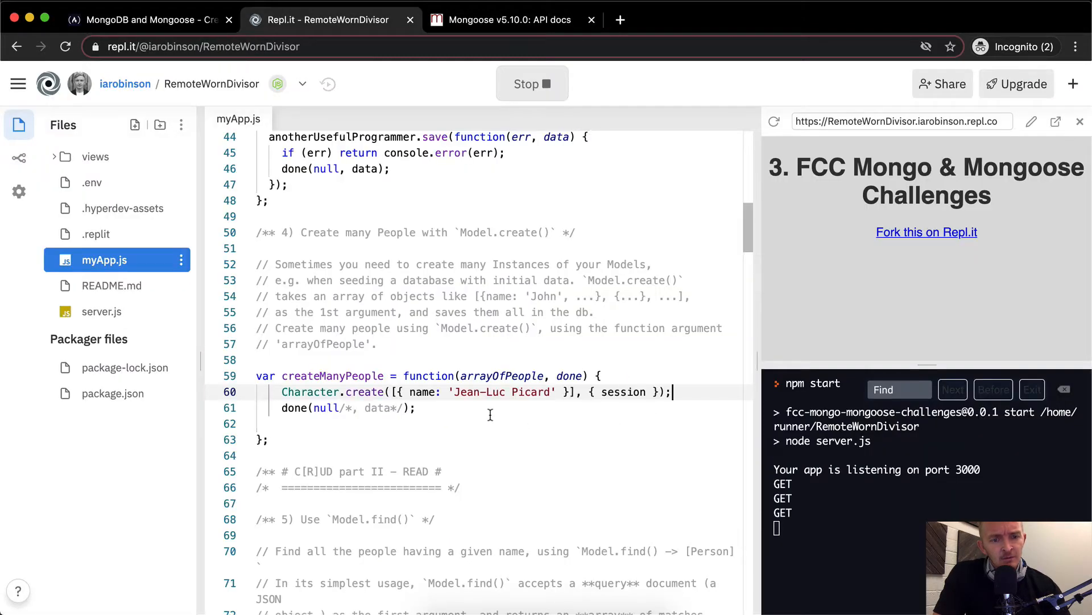
pyautogui.doubleClick(309, 391)
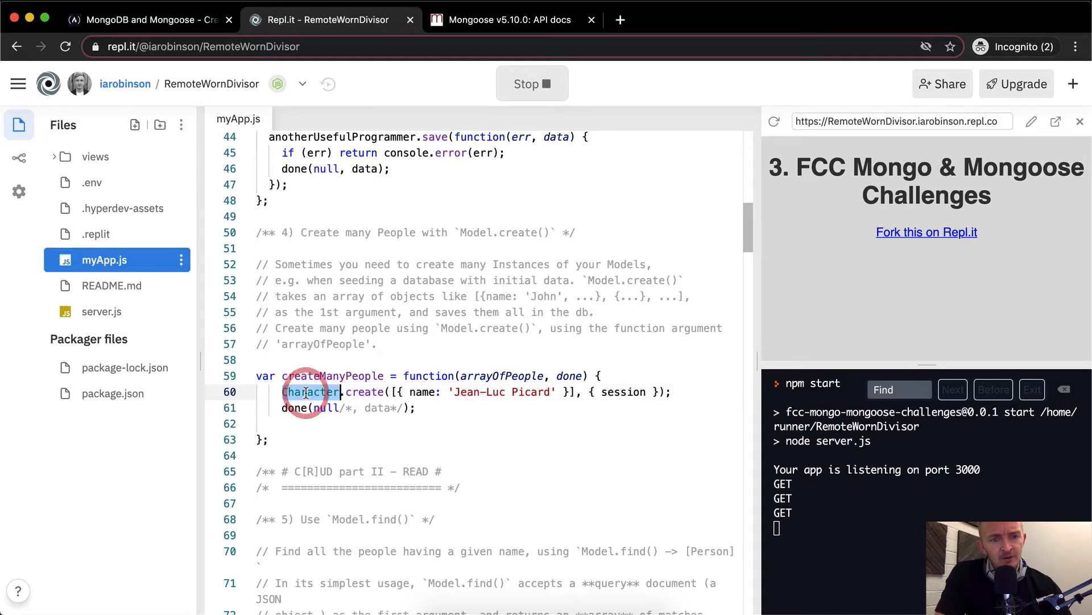
pyautogui.write('P')
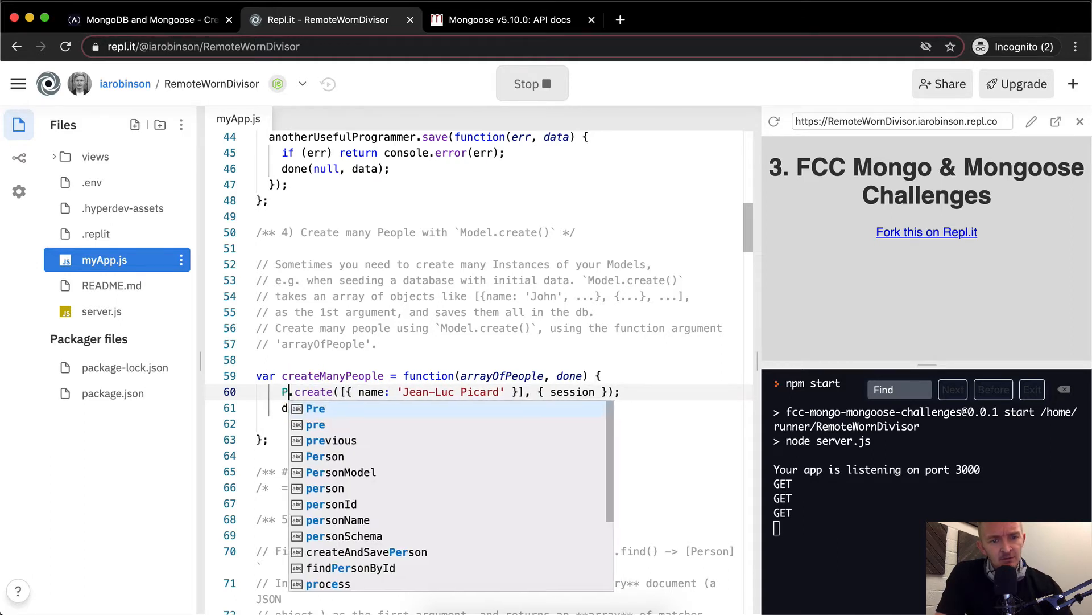
pyautogui.write('erson.create(arrayOfPeople, { session });')
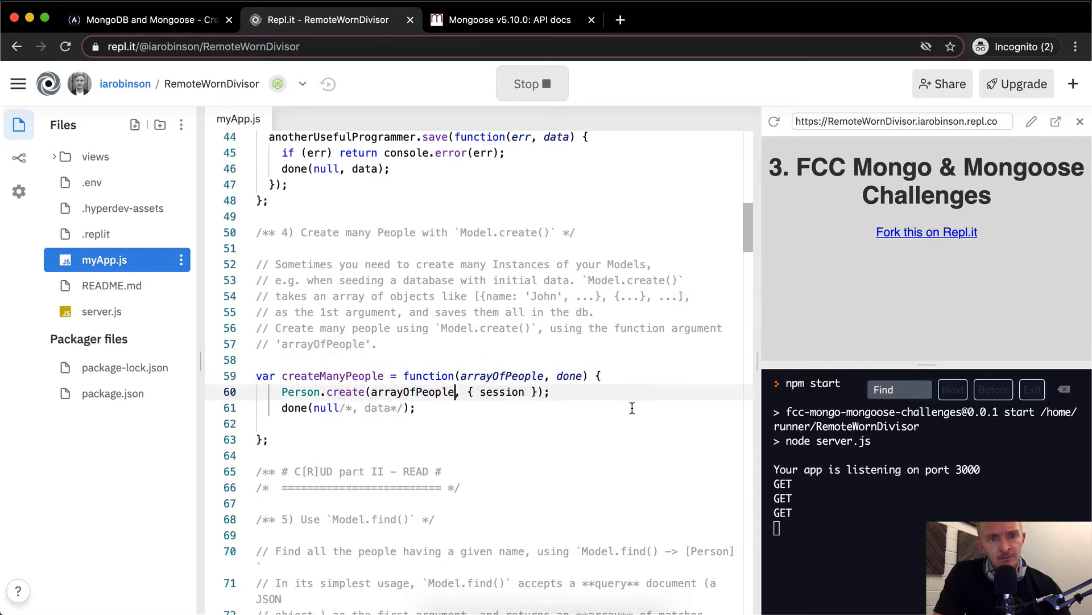
pyautogui.click(507, 20)
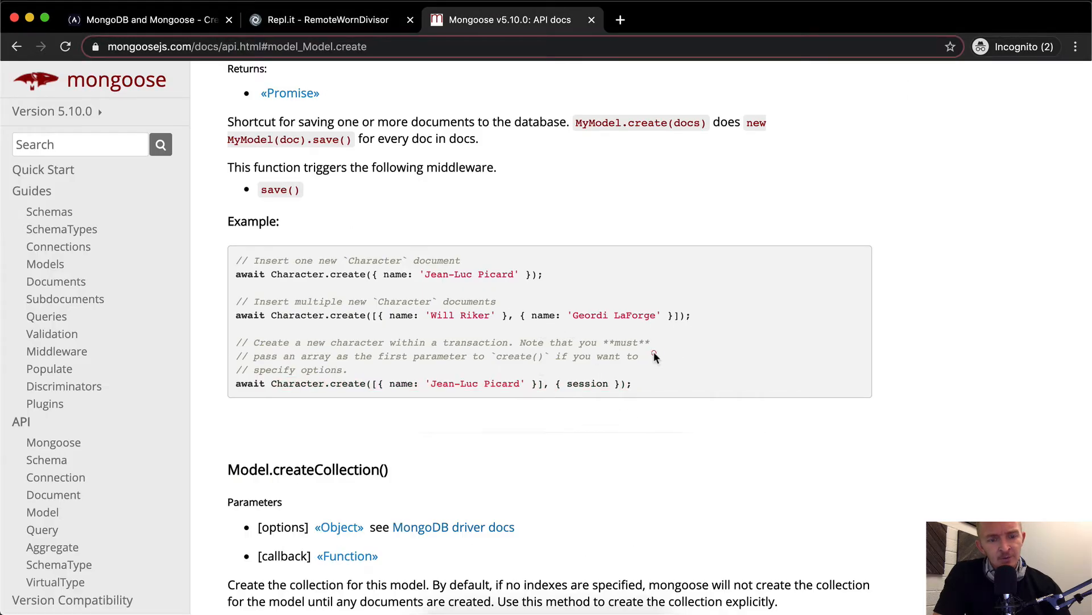
pyautogui.click(328, 20)
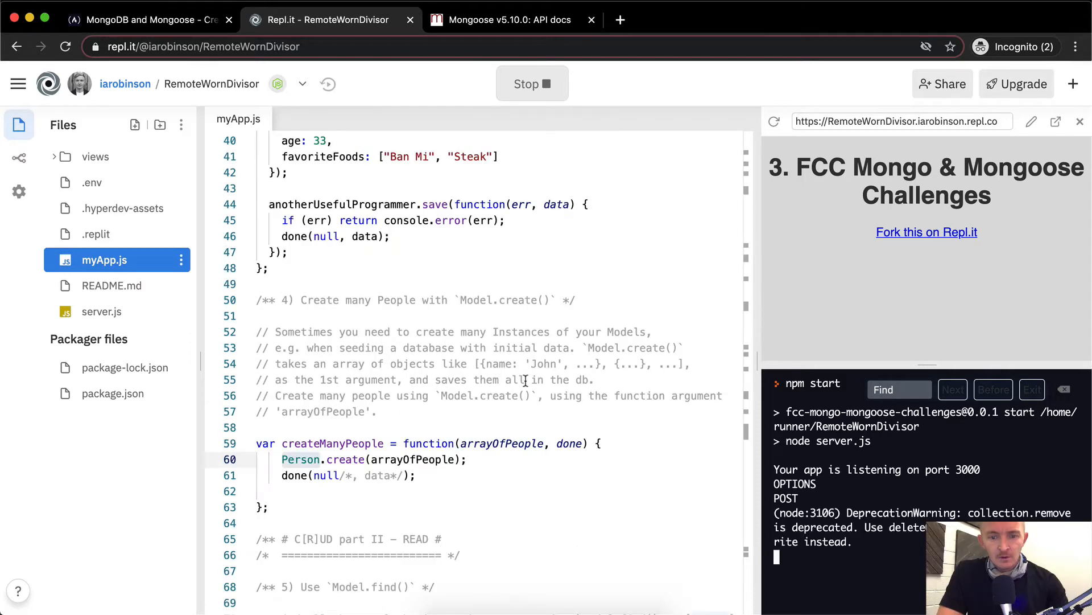
# Step: Add a callback function(err, people) with an empty body to the Person.create call
pyautogui.click(419, 475)
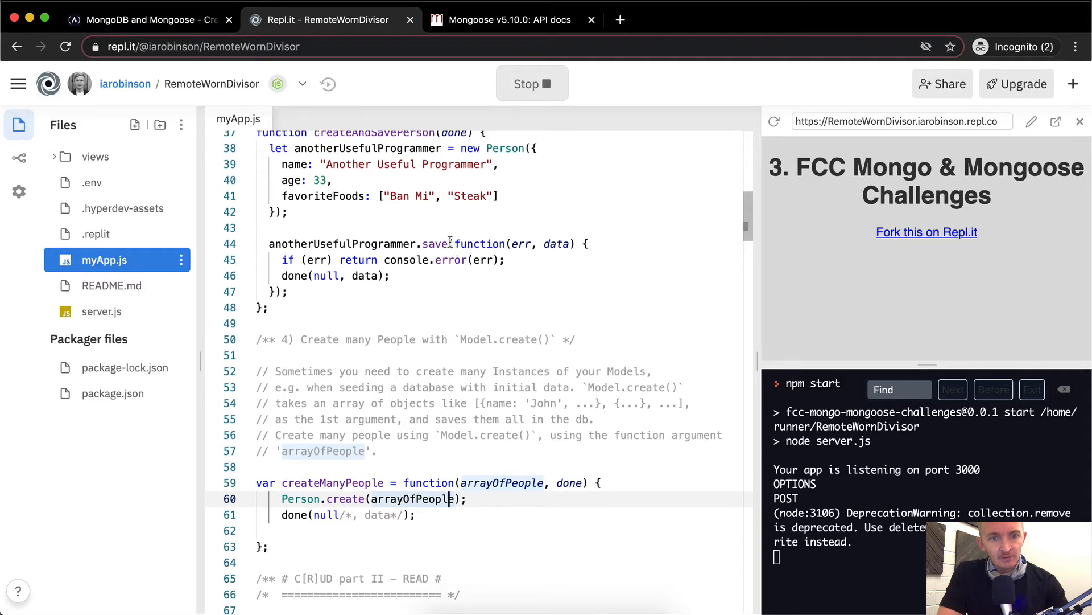
pyautogui.scroll(-3)
pyautogui.write(', ')
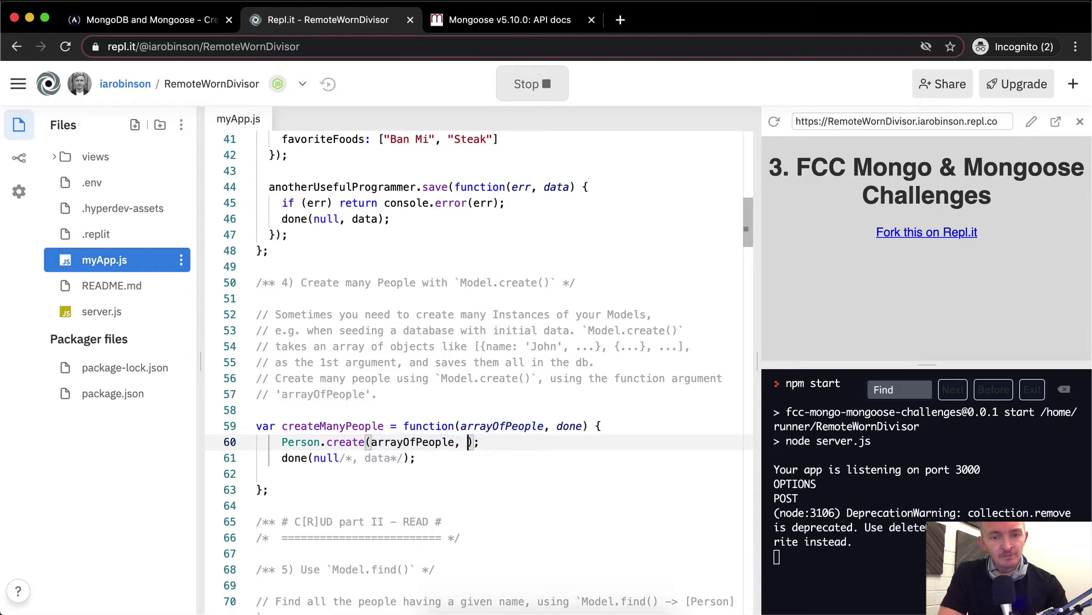
pyautogui.moveTo(577, 307)
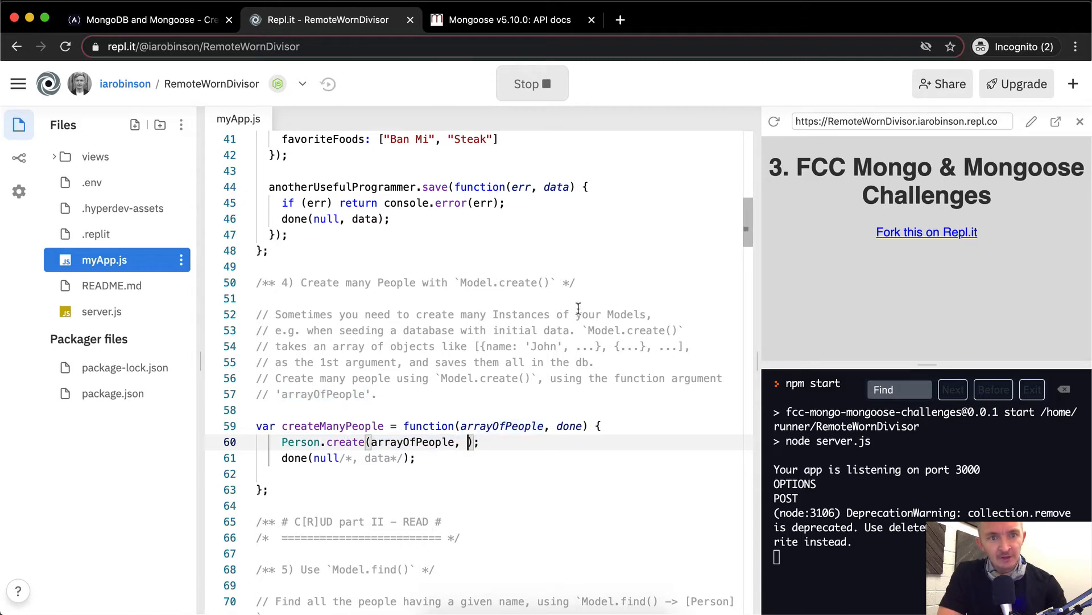
pyautogui.click(514, 19)
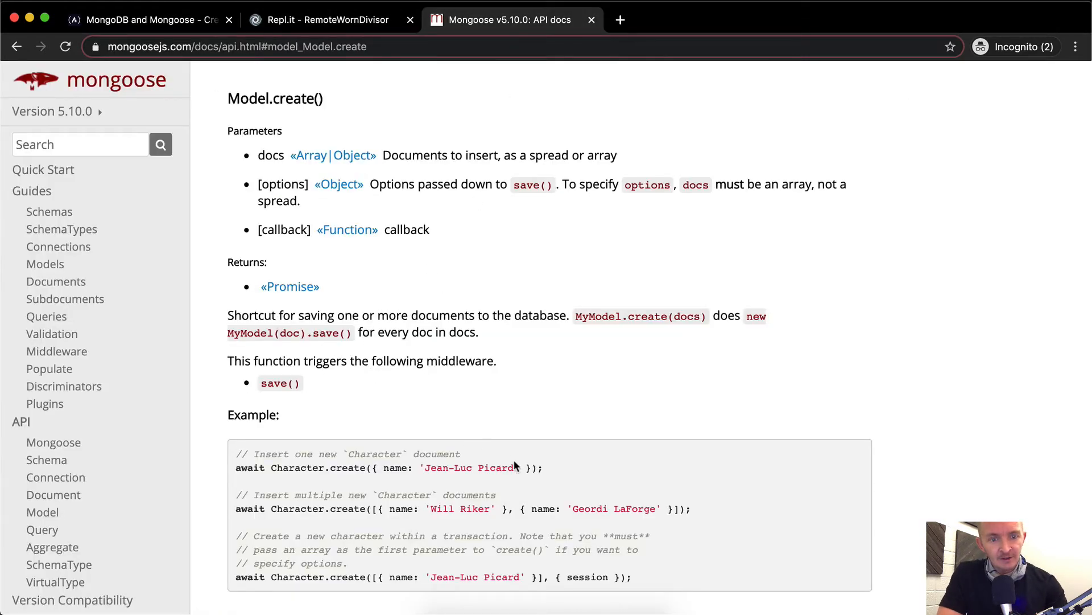
pyautogui.click(321, 19)
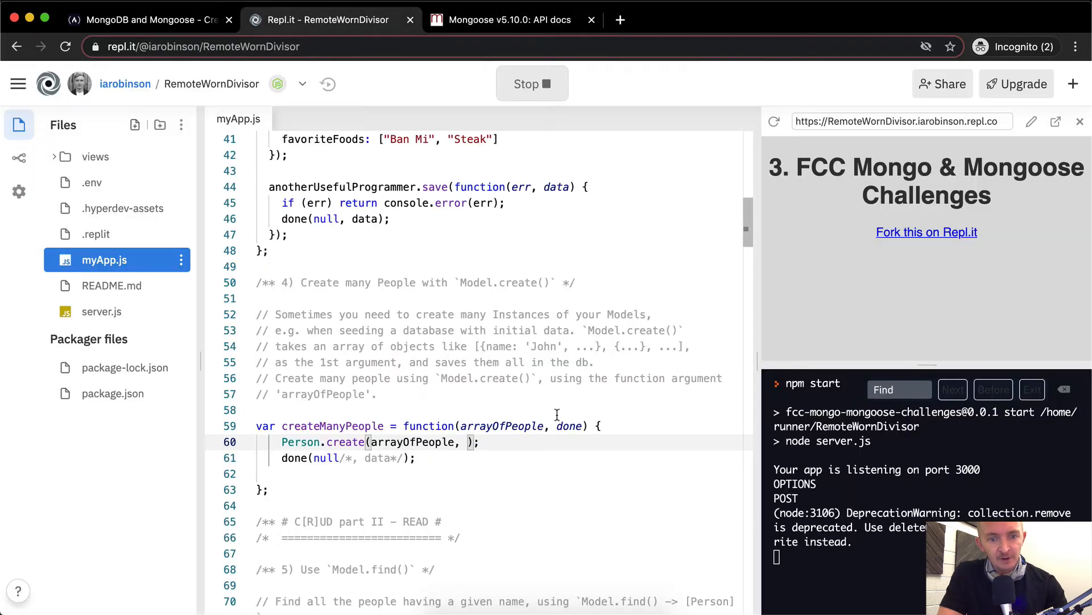
pyautogui.write('cunct')
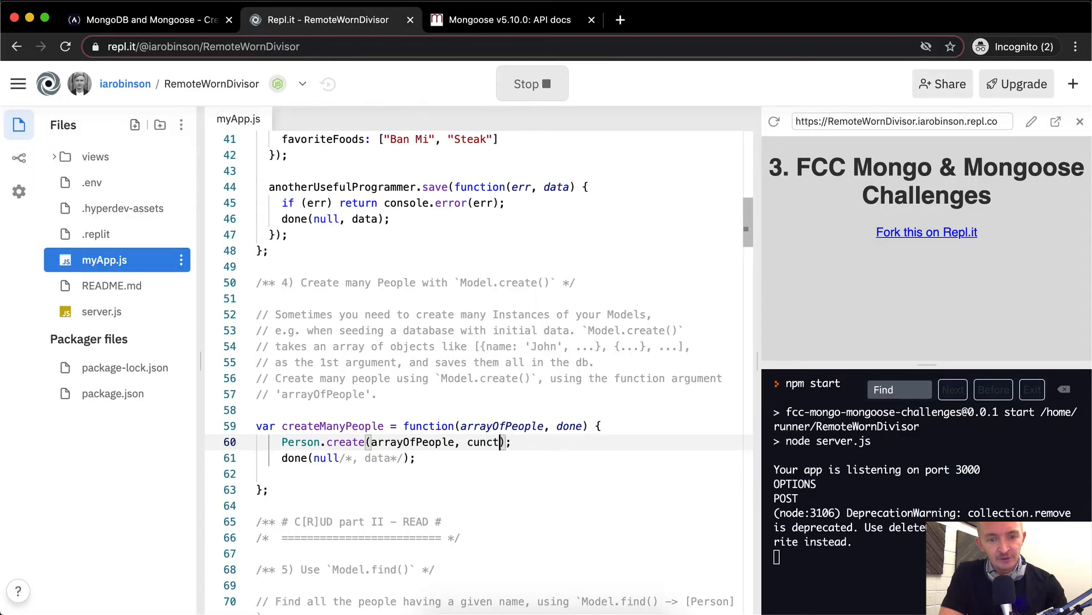
pyautogui.write('function(e')
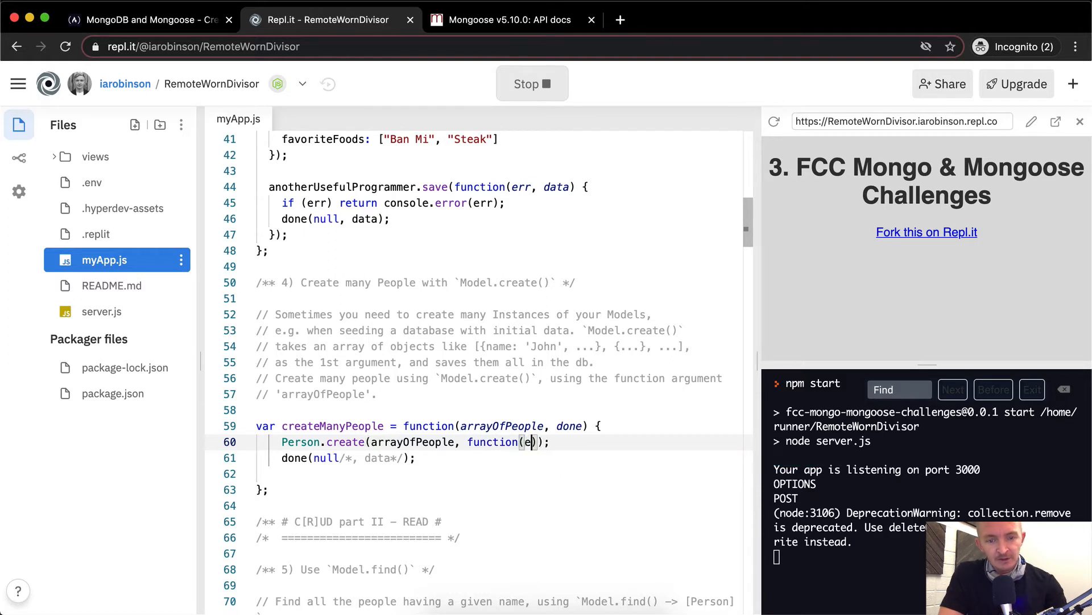
pyautogui.write('rr, people')
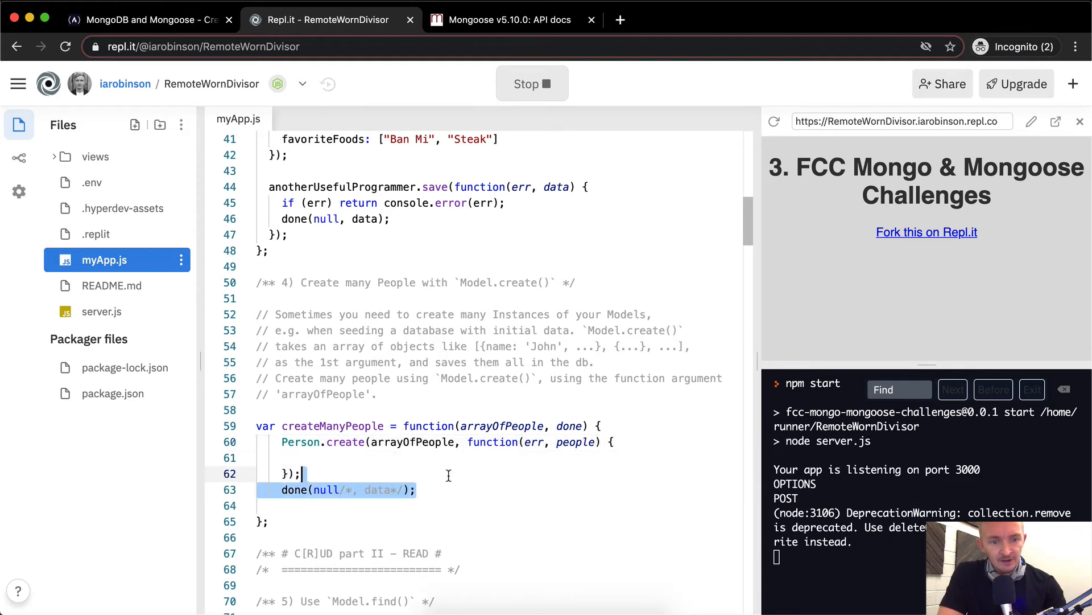
# Step: Move done into the callback, add 'if (err) return console.log(err);', and submit to freeCodeCamp
pyautogui.press('Backspace')
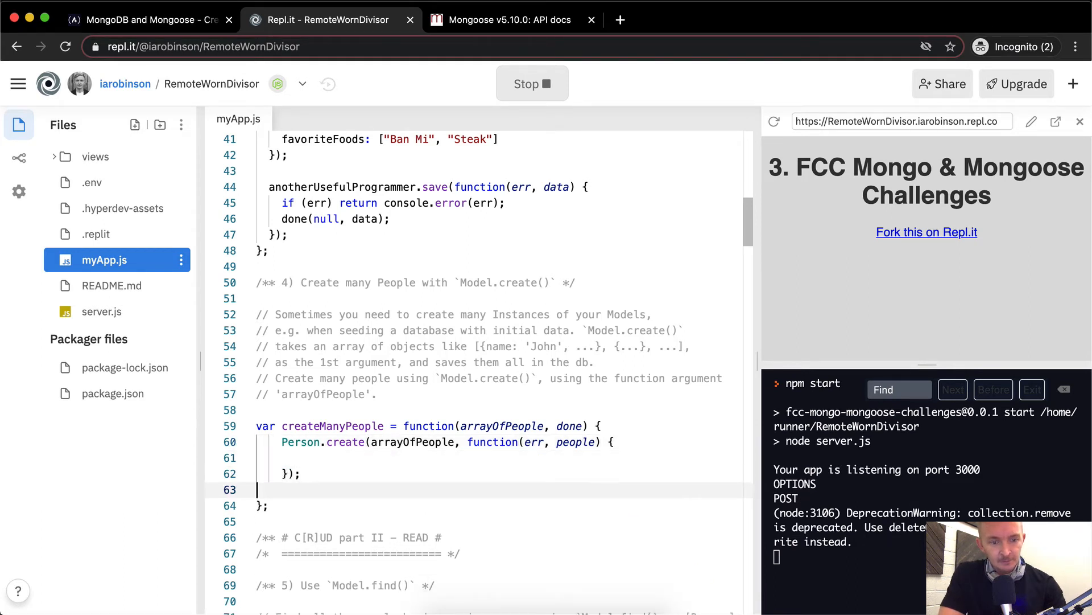
pyautogui.write('done(null/*, data*/);')
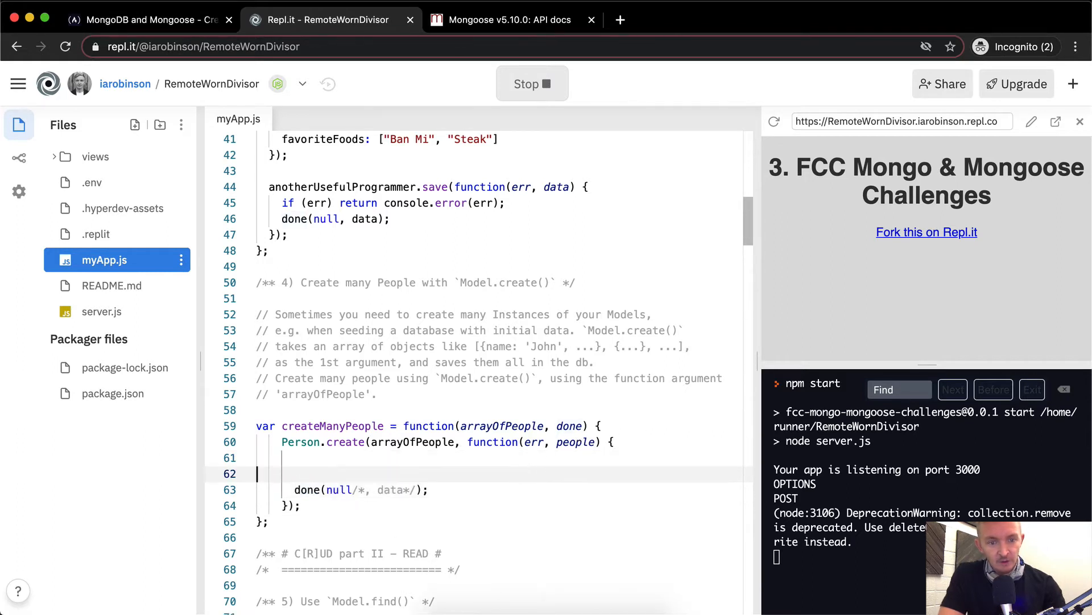
pyautogui.write('if')
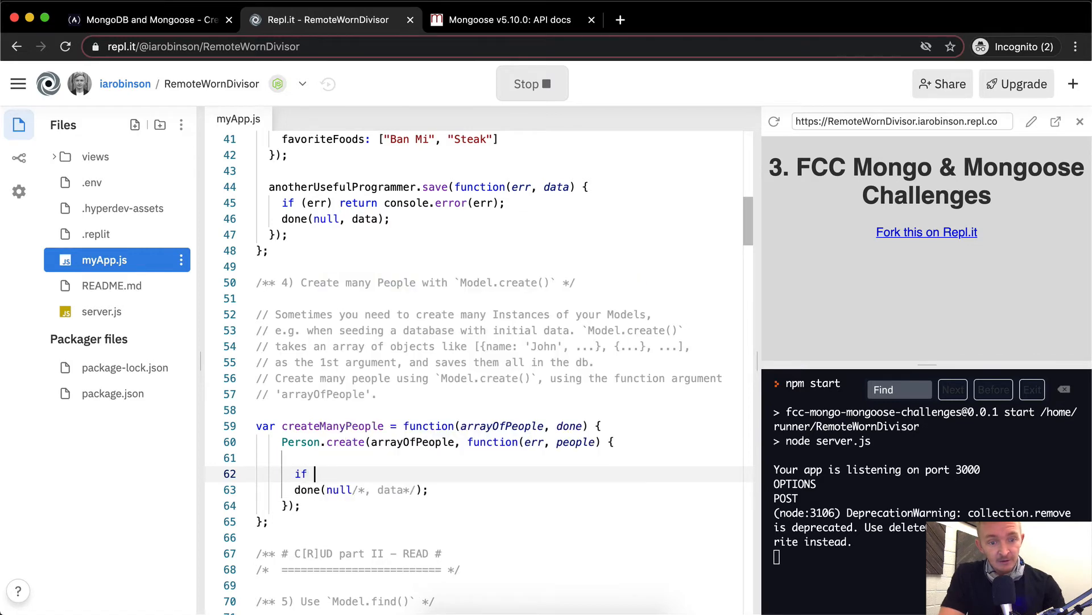
pyautogui.write('(err)')
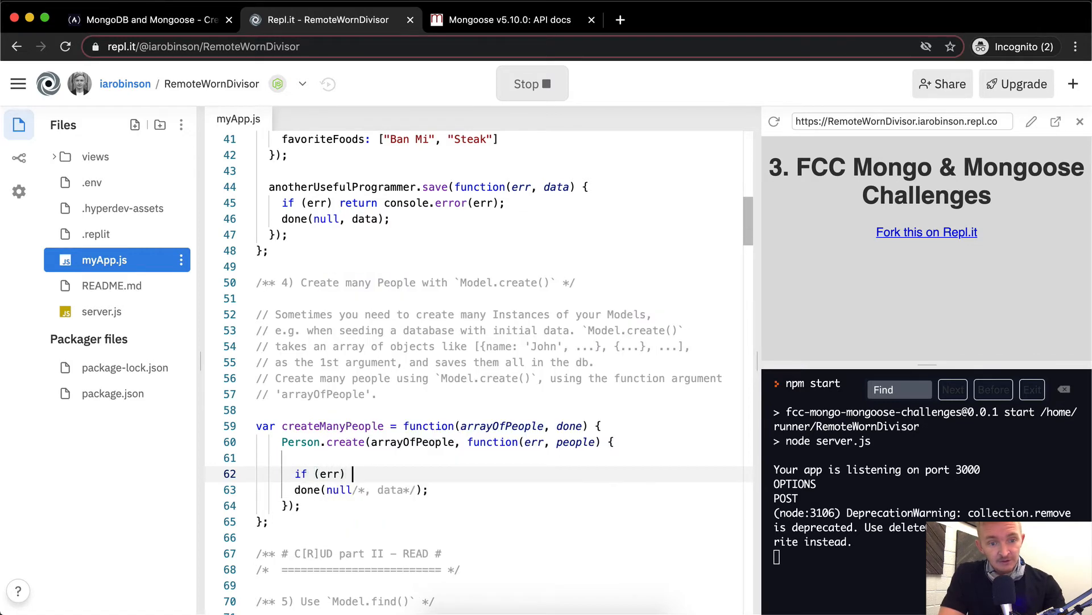
pyautogui.write('return')
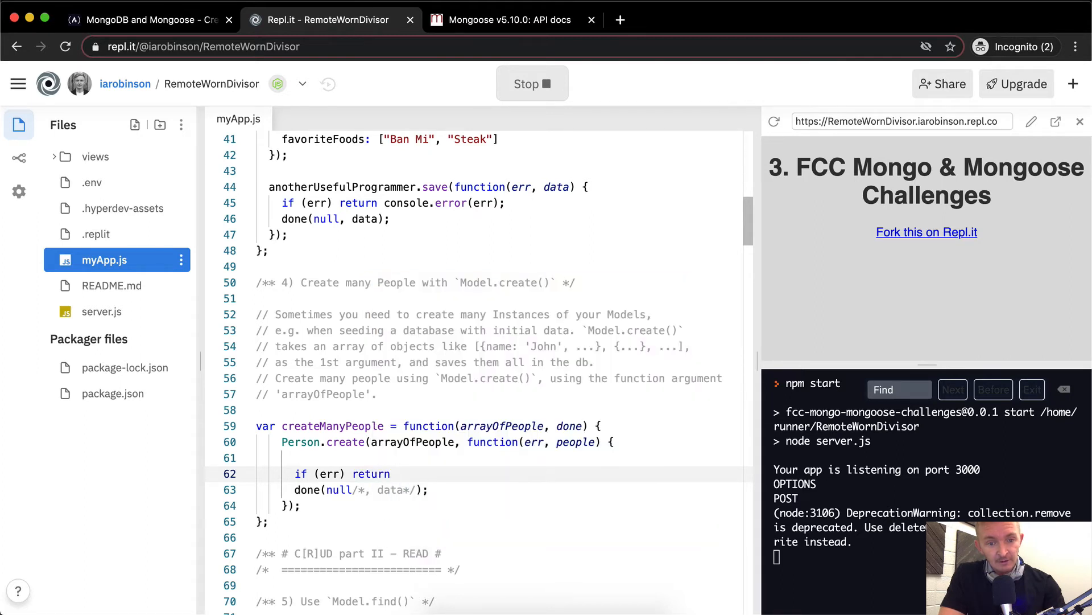
pyautogui.write('console.log()')
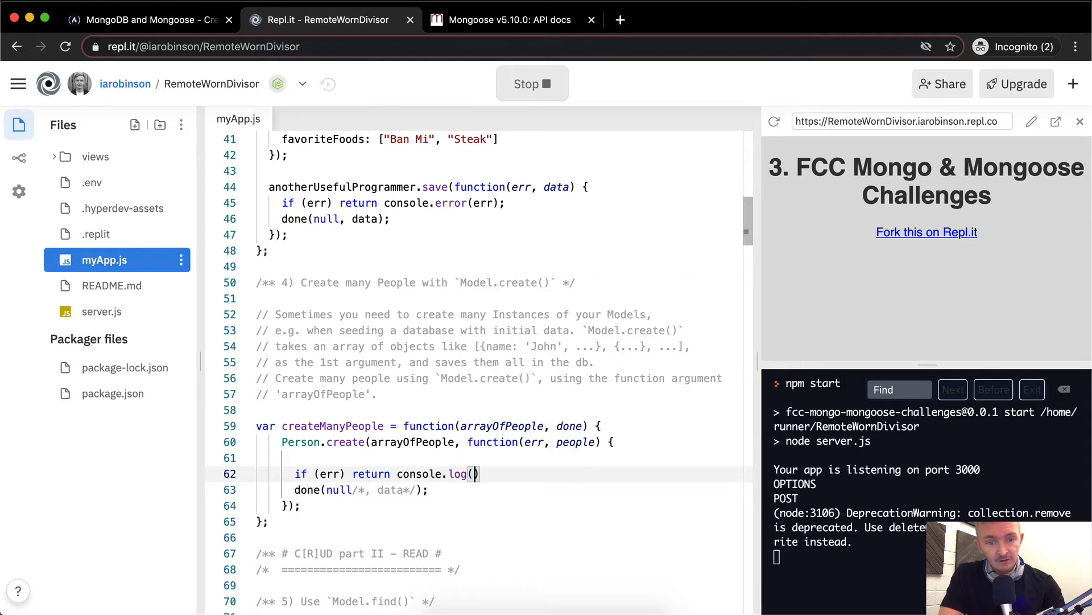
pyautogui.write('err')
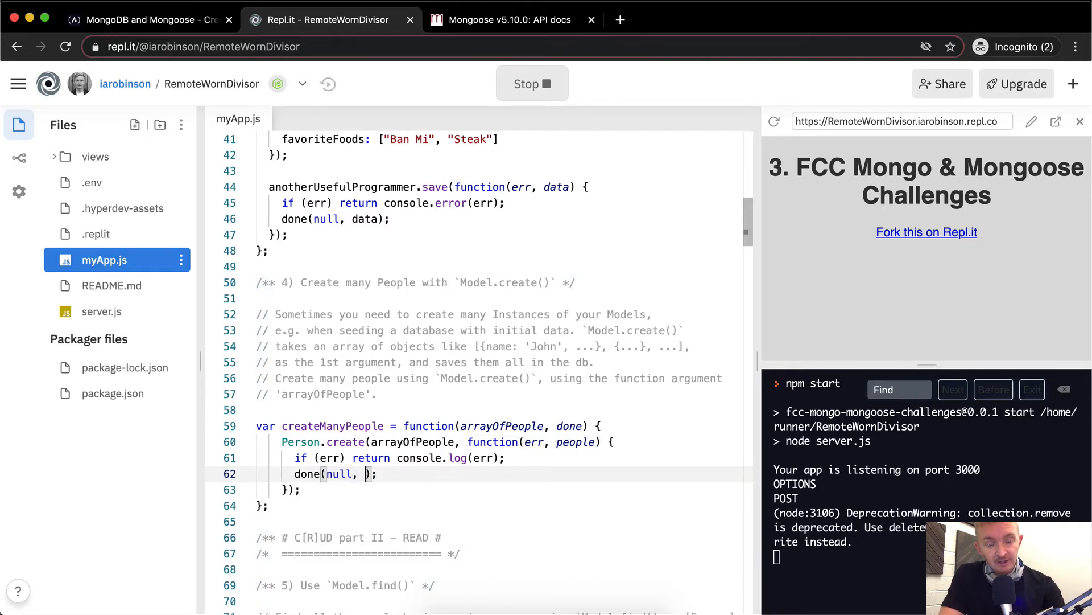
pyautogui.write('people')
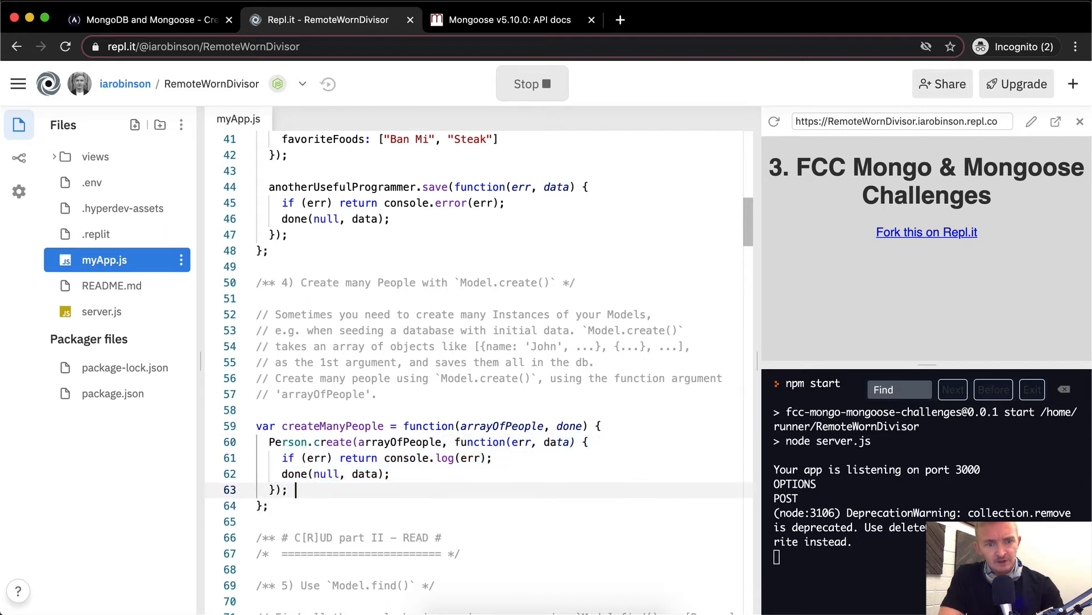
pyautogui.click(142, 20)
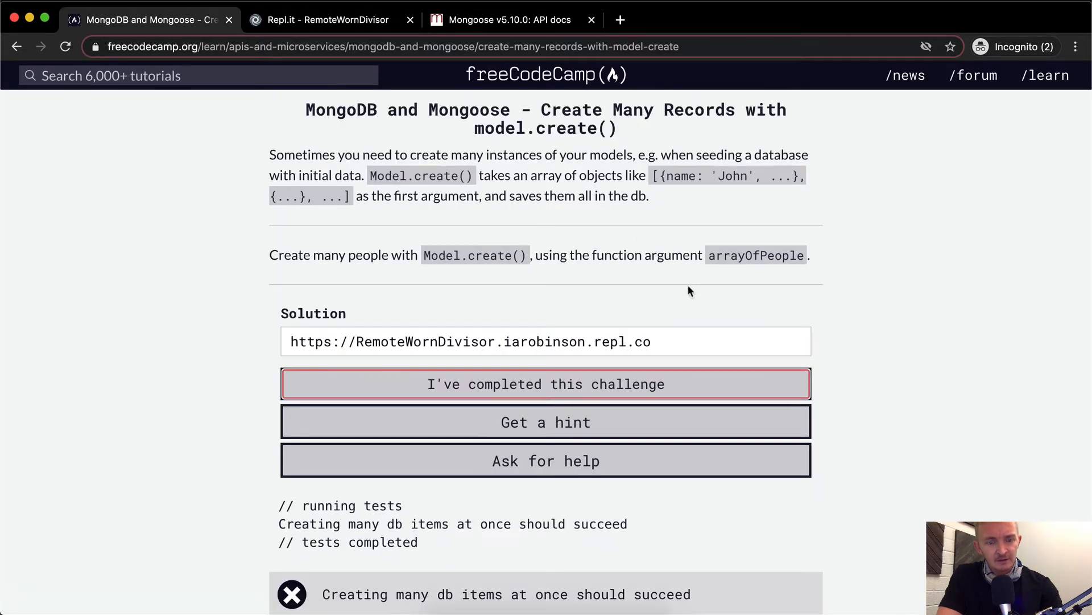
# Step: Rename data to people so done(null, people) is called, restart the repl server, and recheck the challenge
pyautogui.click(327, 18)
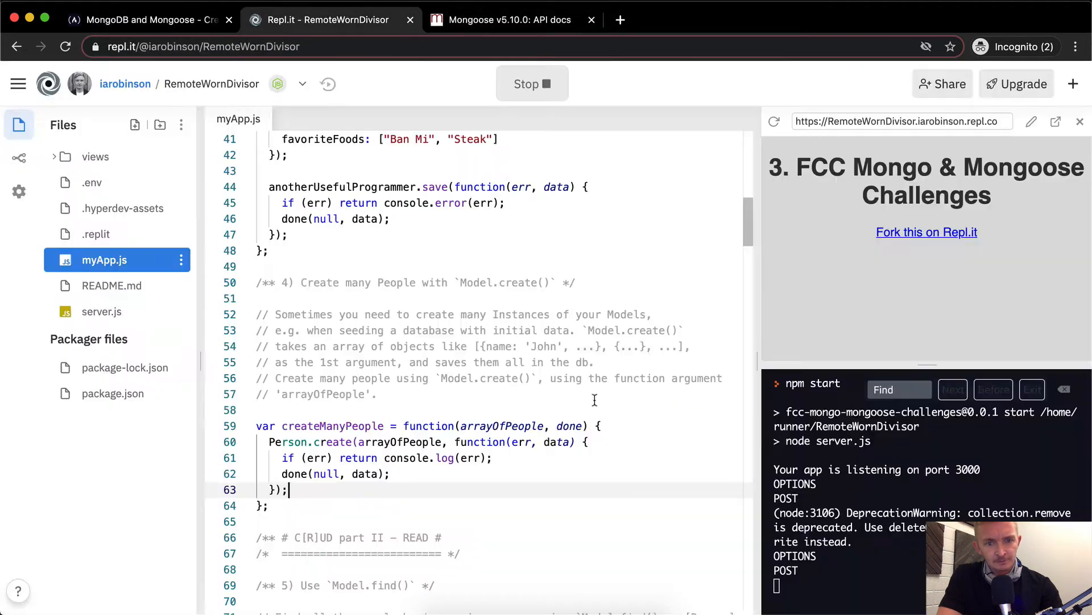
pyautogui.doubleClick(558, 441)
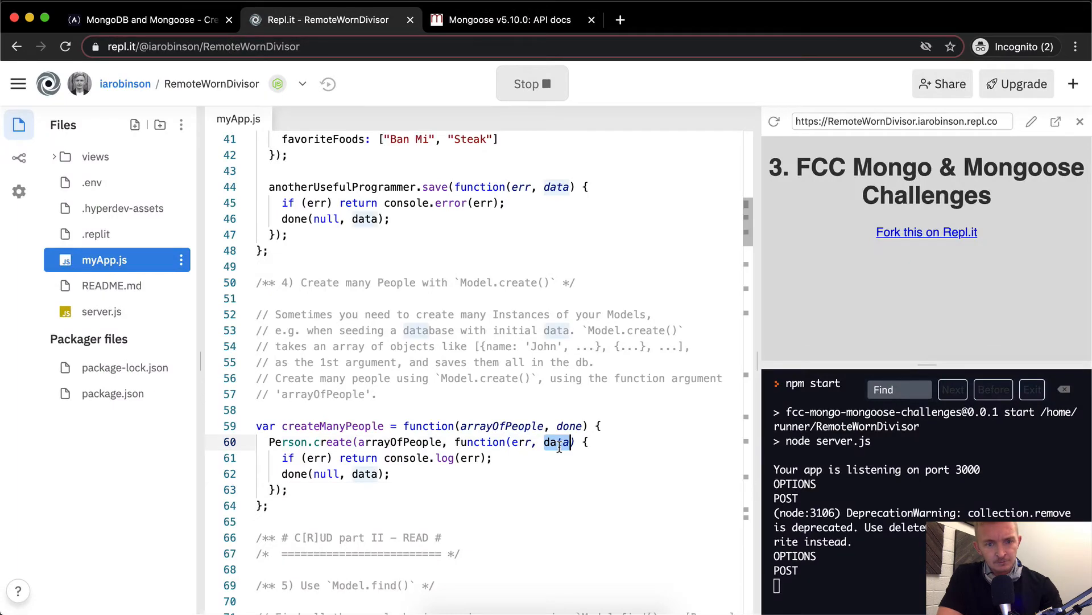
pyautogui.write('people')
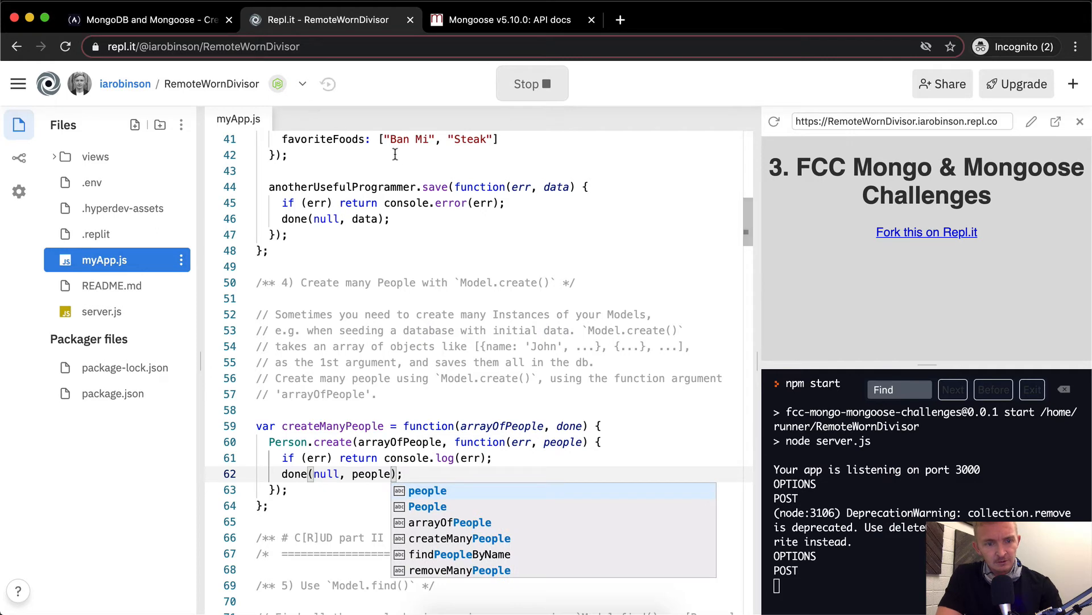
pyautogui.click(148, 20)
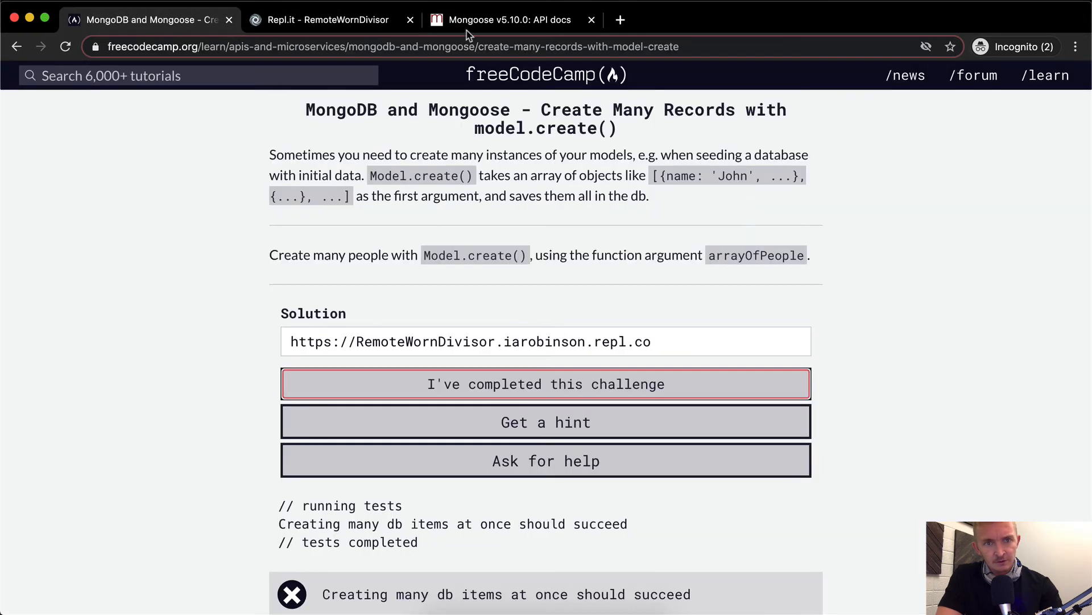
pyautogui.click(327, 20)
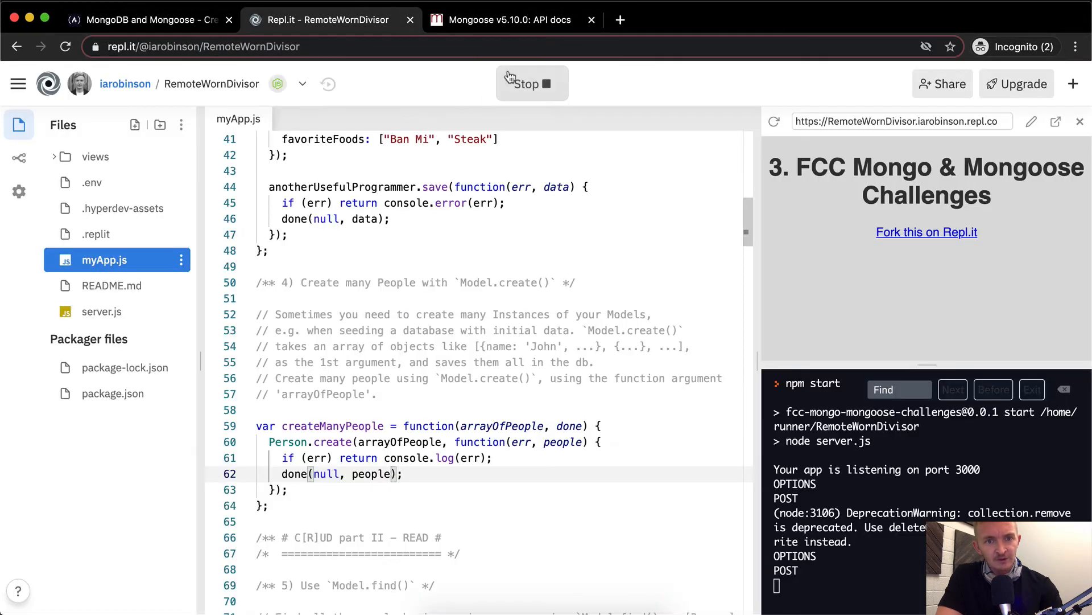
pyautogui.click(532, 83)
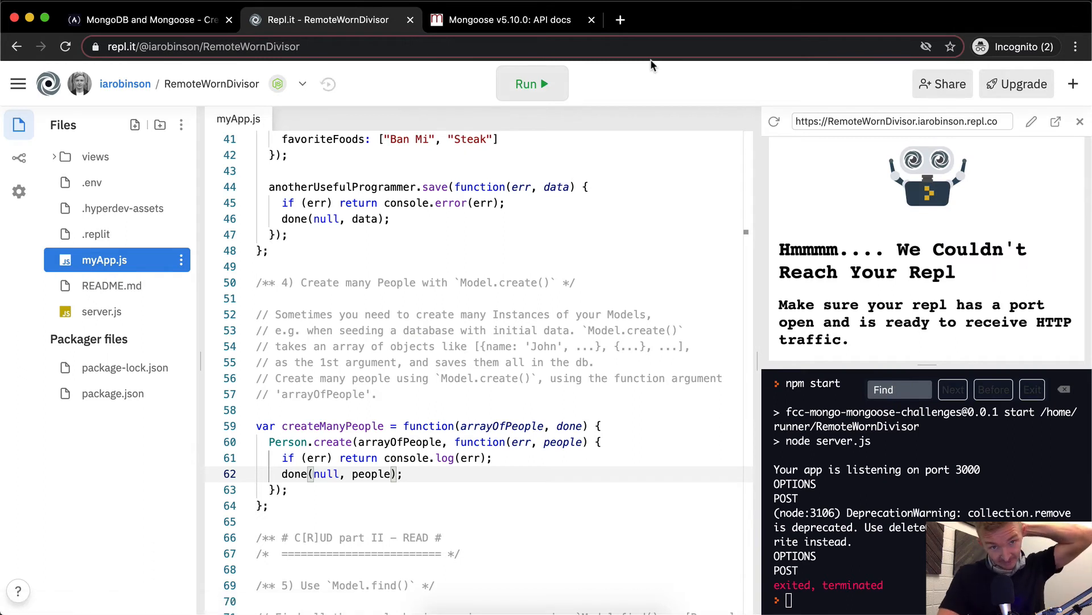
pyautogui.click(533, 84)
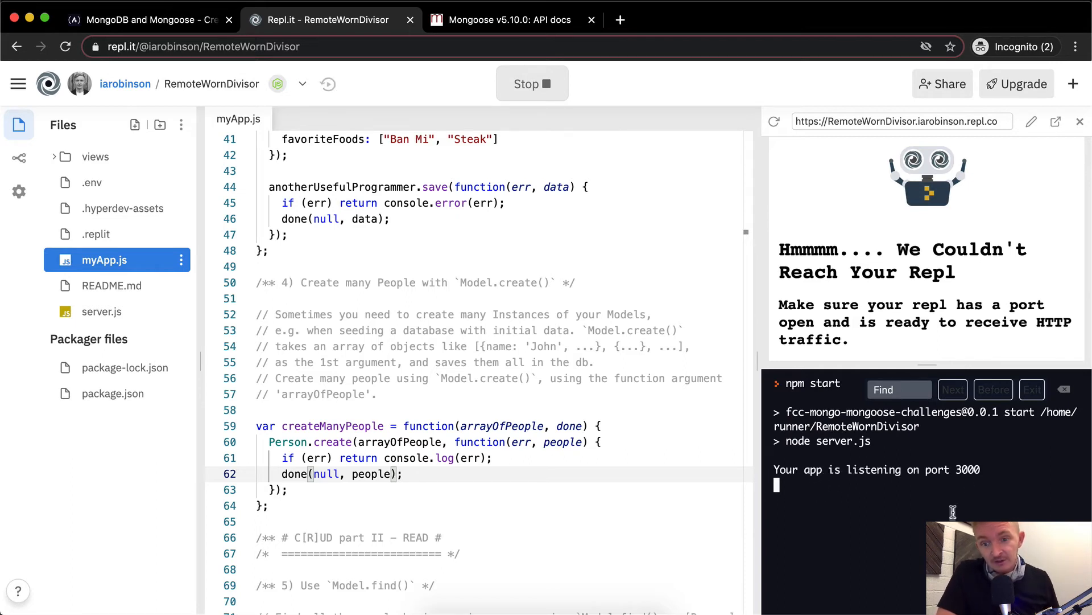
pyautogui.moveTo(903, 471)
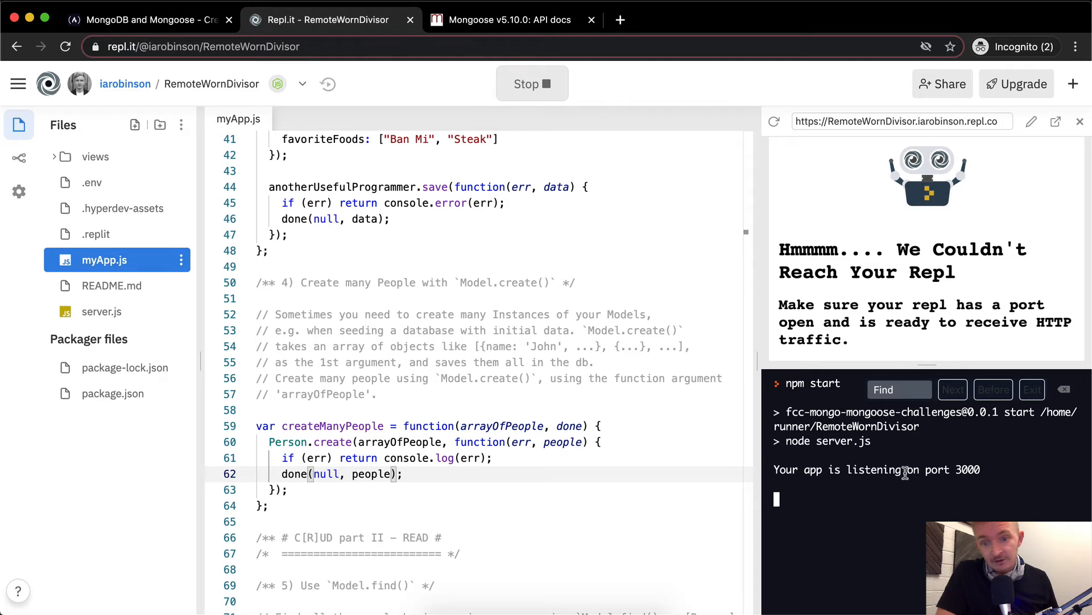
pyautogui.click(148, 20)
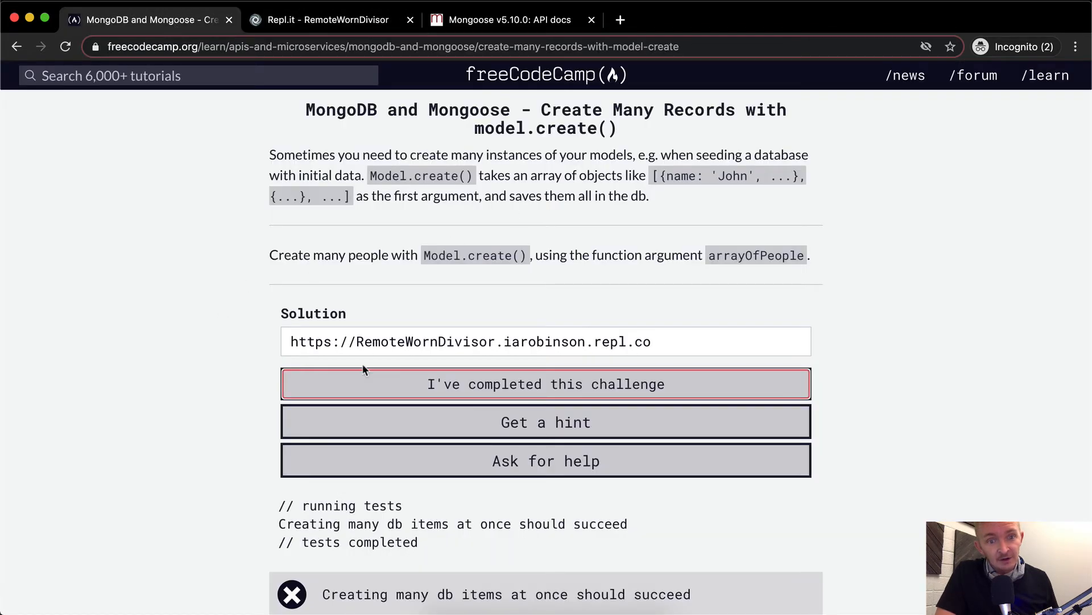
# Step: Return to createManyPeople and point out the arrayOfPeople and done parameters in its signature
pyautogui.click(546, 385)
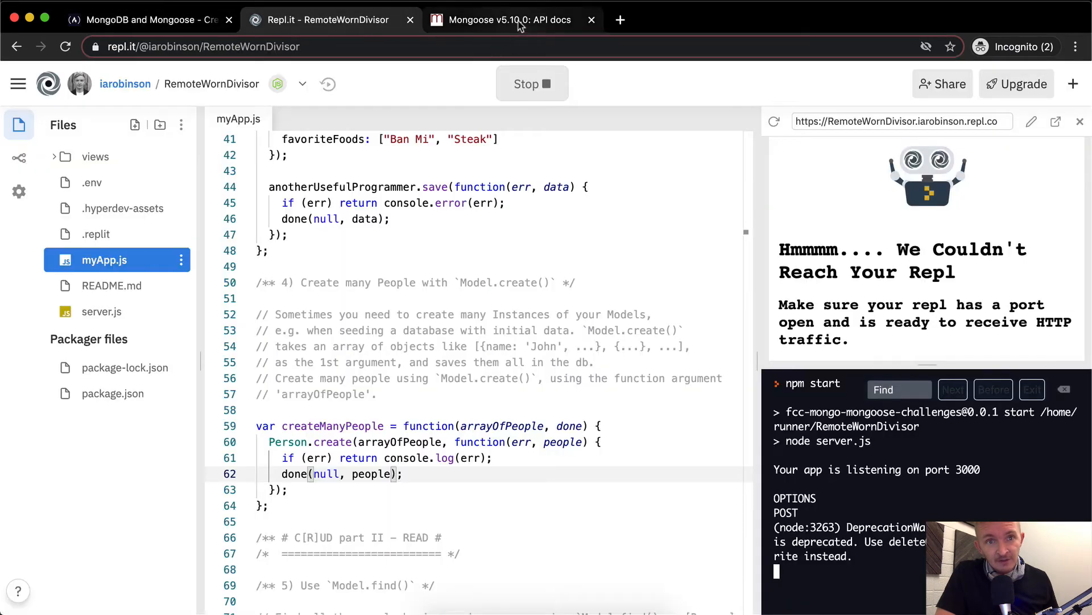
pyautogui.scroll(-3)
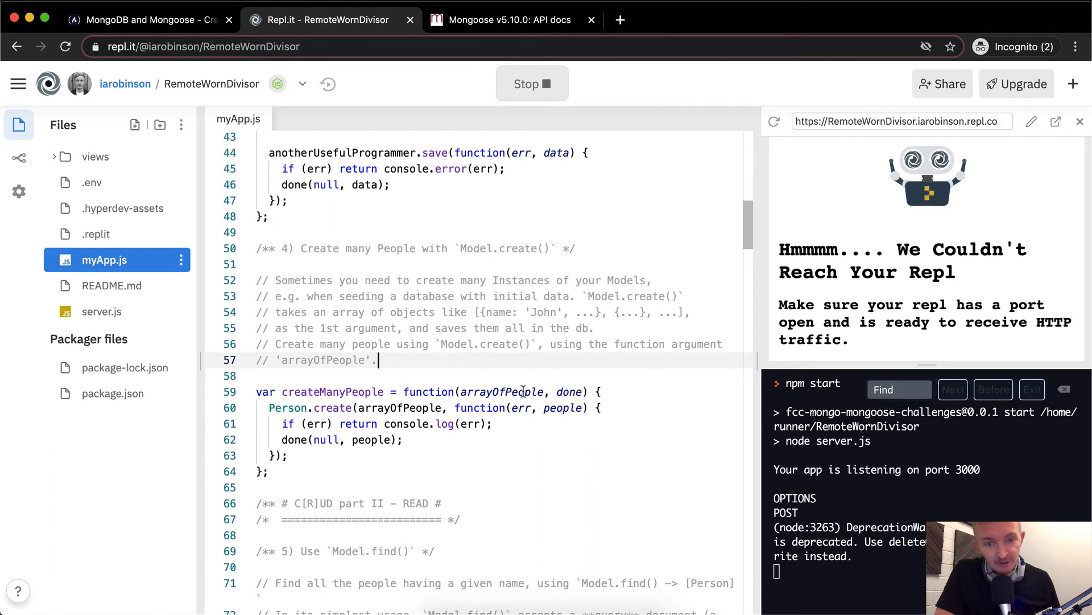
pyautogui.doubleClick(569, 391)
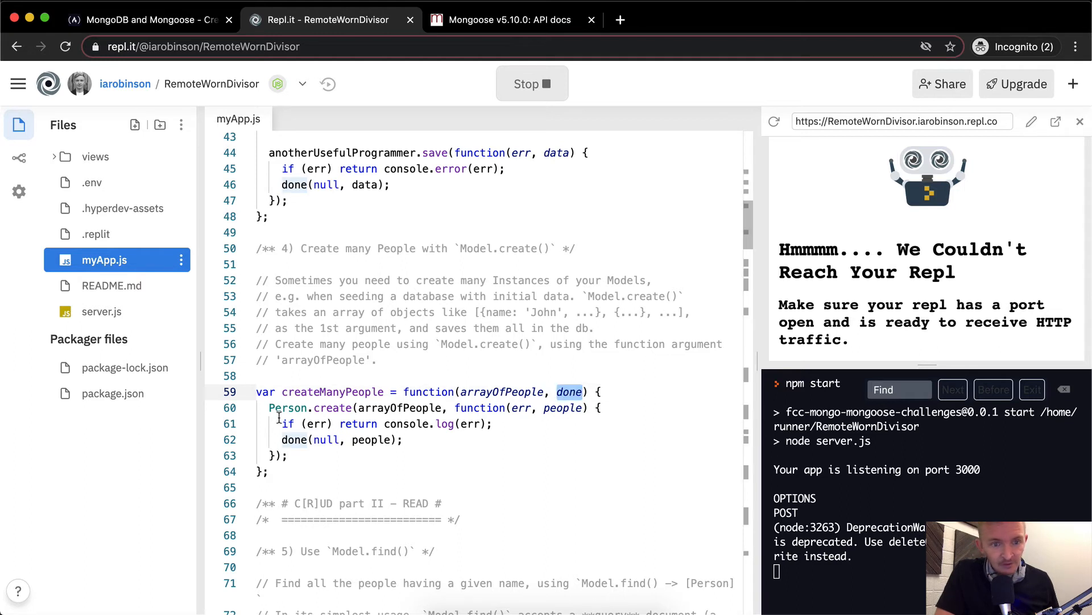
pyautogui.doubleClick(399, 407)
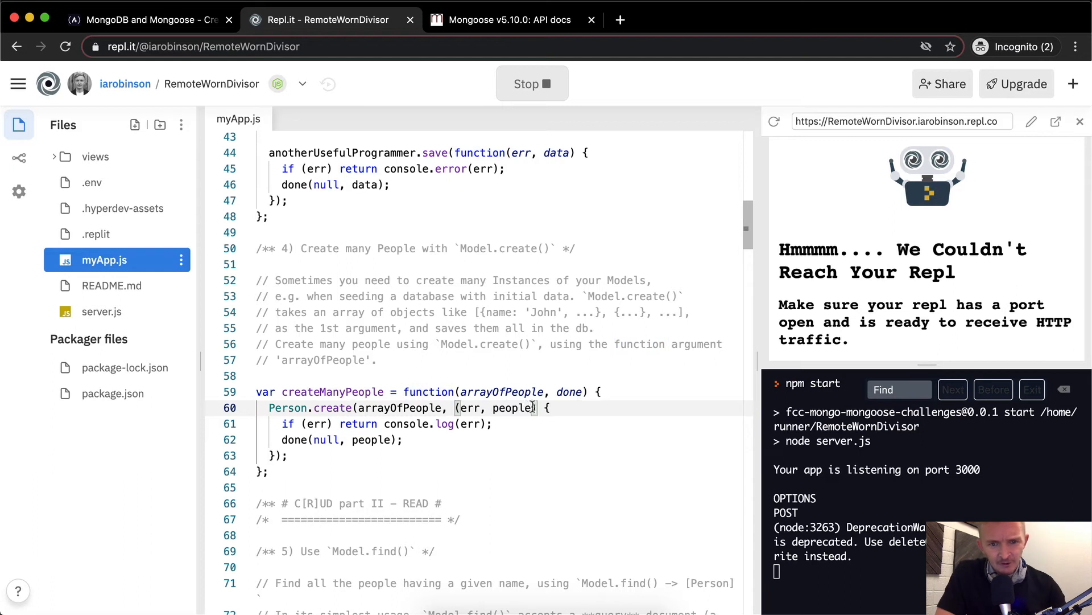
# Step: Make the Person.create callback an arrow function (err, people) => and rerun the server
pyautogui.write('=>')
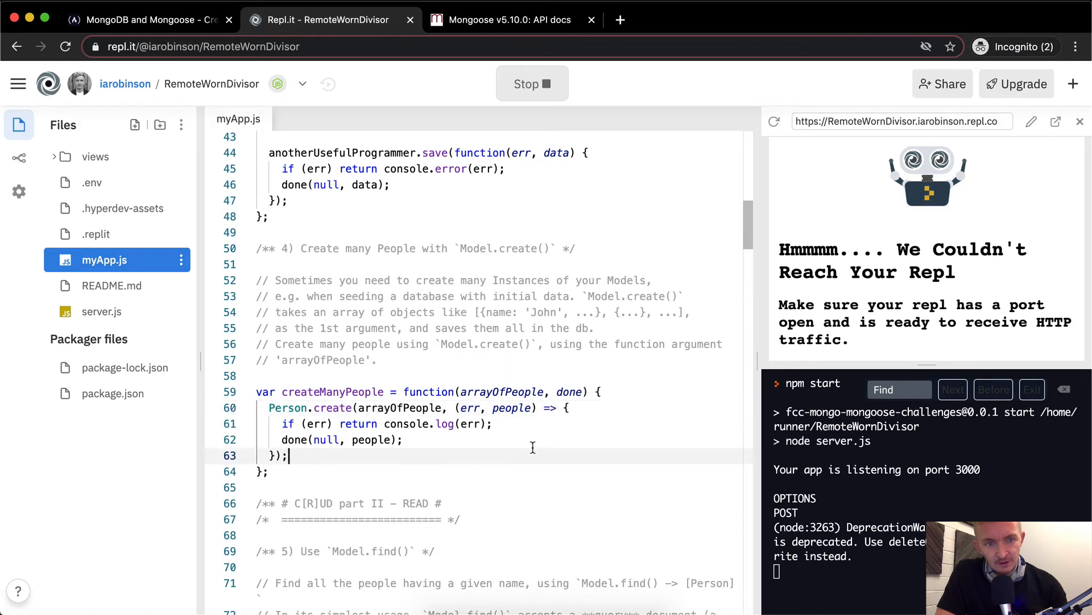
pyautogui.click(533, 84)
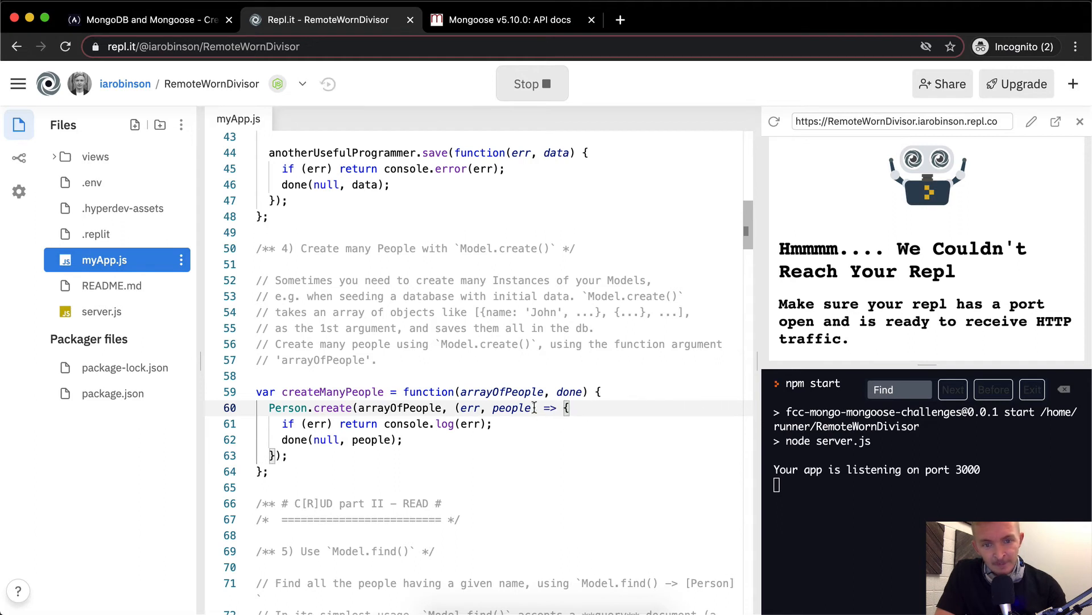
pyautogui.moveTo(512, 445)
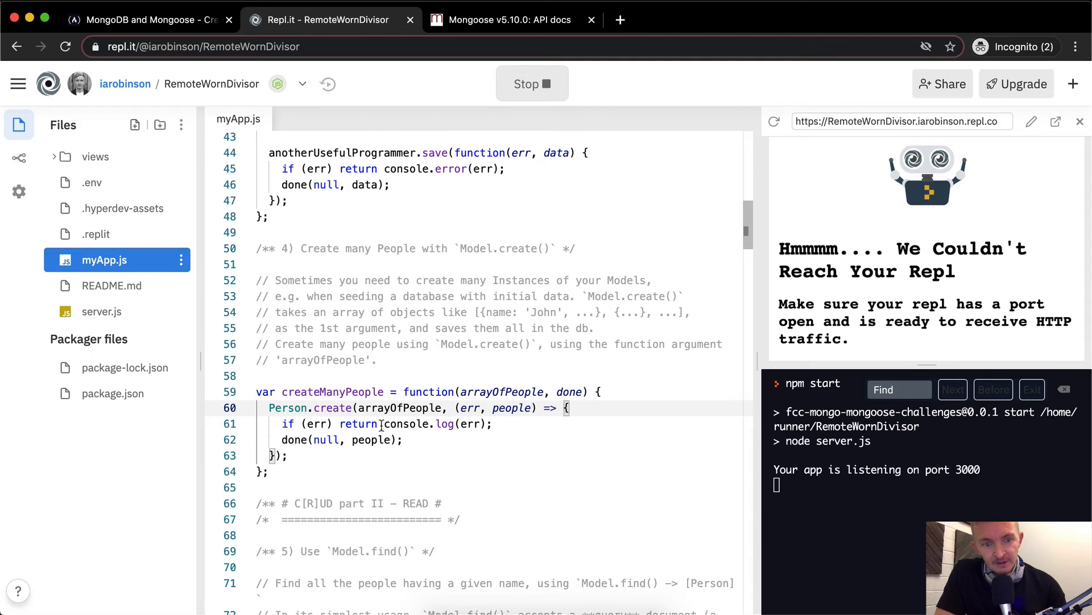
pyautogui.moveTo(459, 407); pyautogui.dragTo(558, 408)
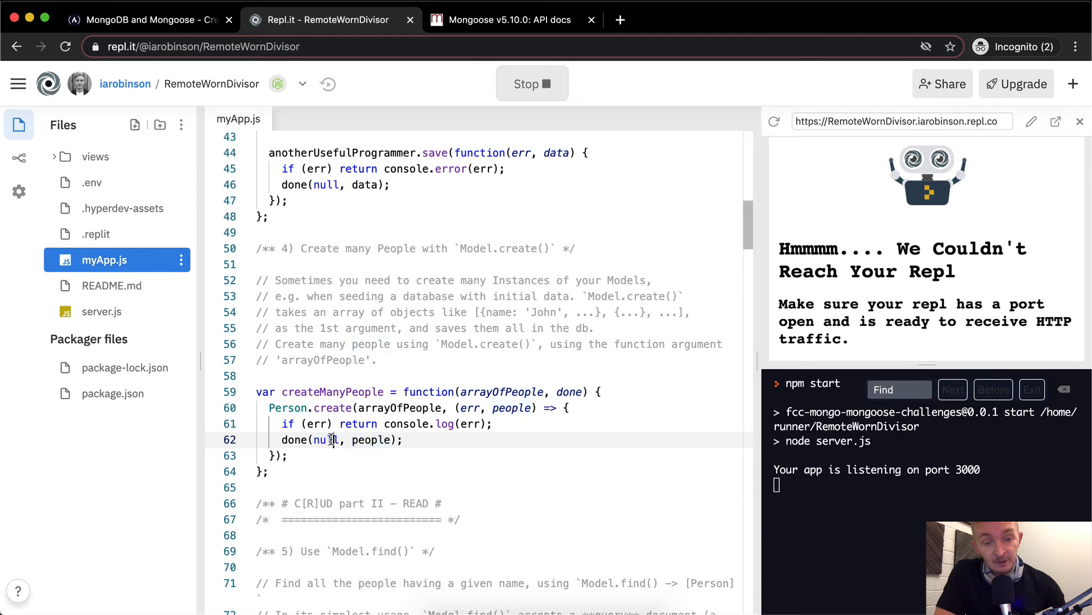
pyautogui.doubleClick(371, 439)
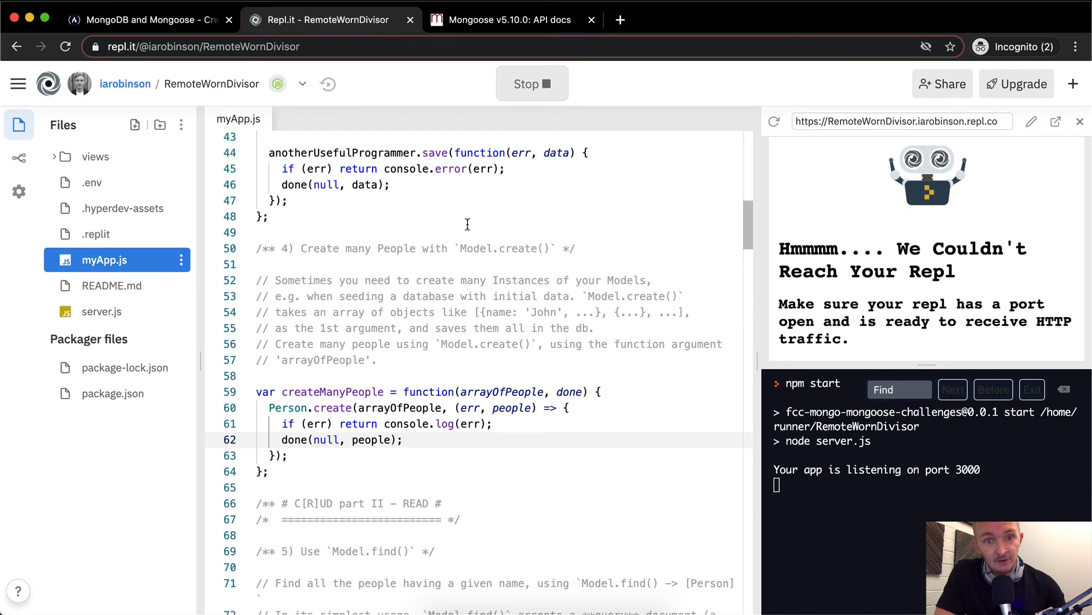
# Step: Submit the challenge on freeCodeCamp, see the create-many test pass, and return to the Replit code
pyautogui.click(148, 19)
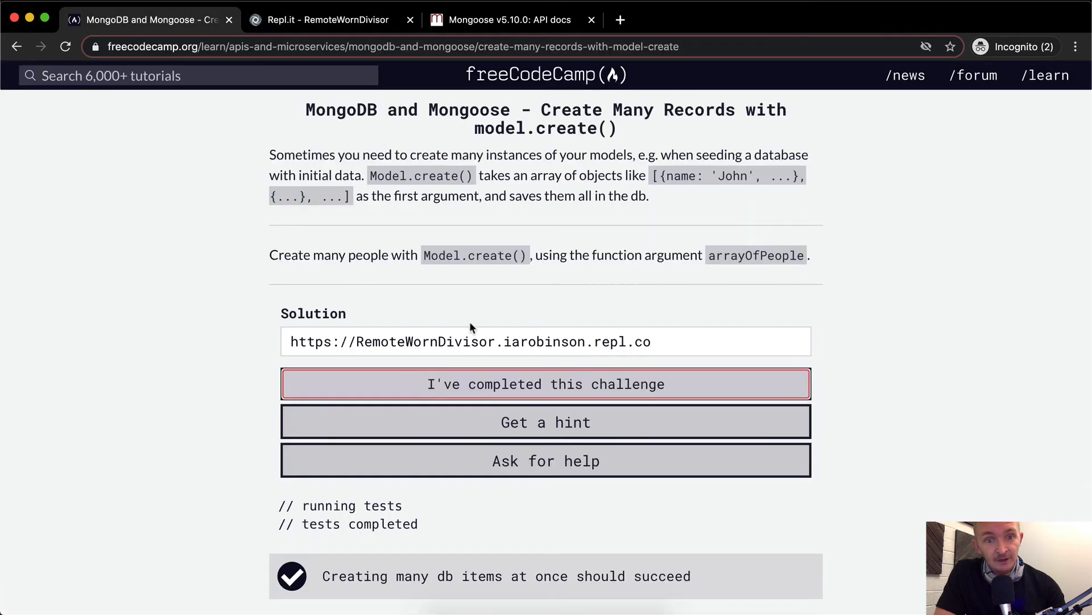
pyautogui.click(545, 384)
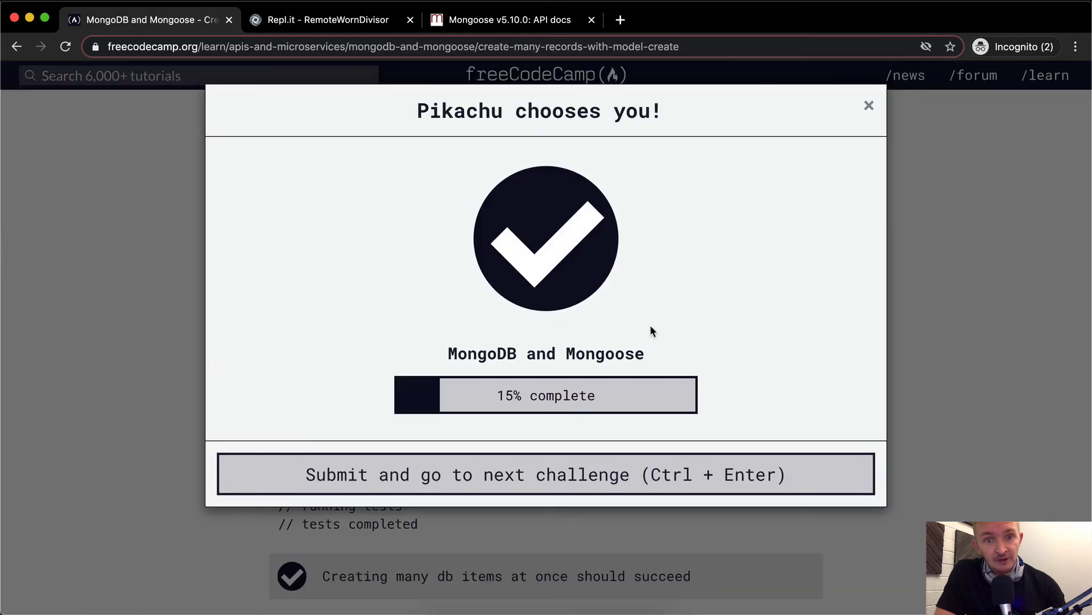
pyautogui.click(869, 105)
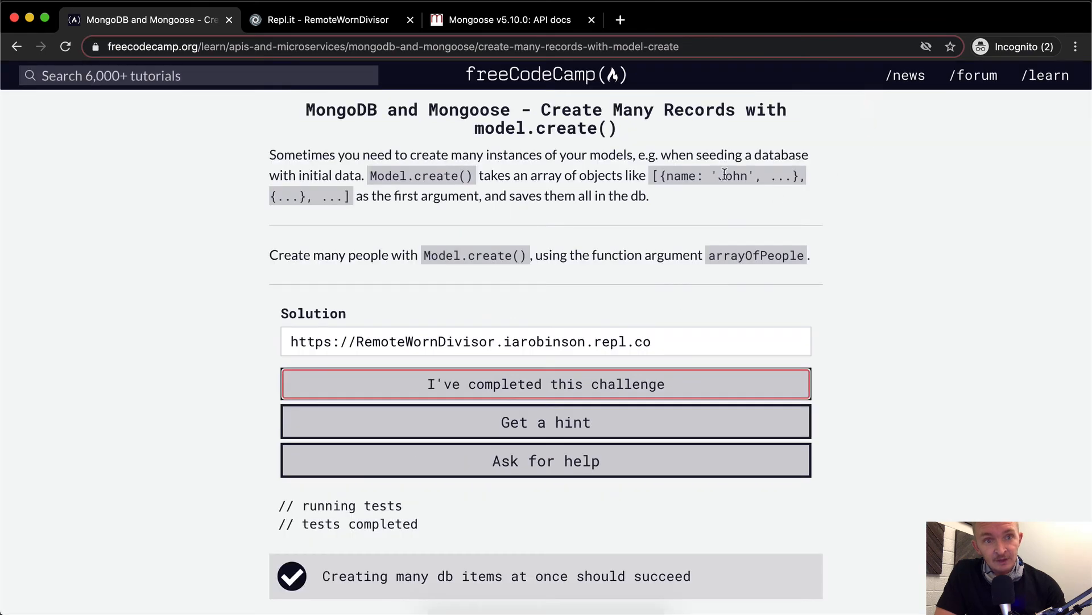
pyautogui.click(323, 20)
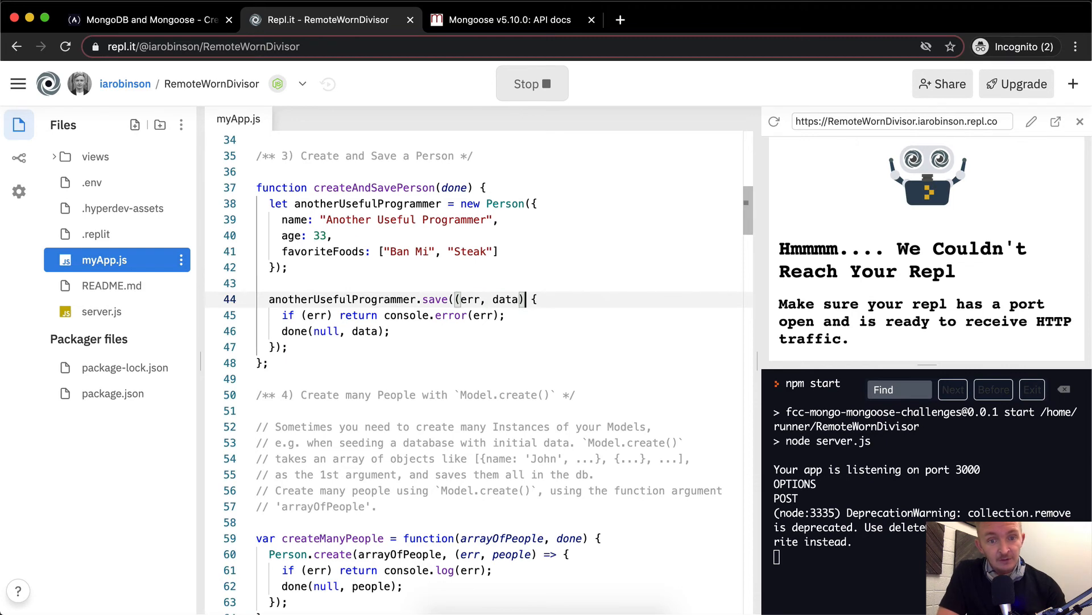
# Step: Make the anotherUsefulProgrammer.save callback an arrow function (err, data) => and head to freeCodeCamp
pyautogui.write('=>')
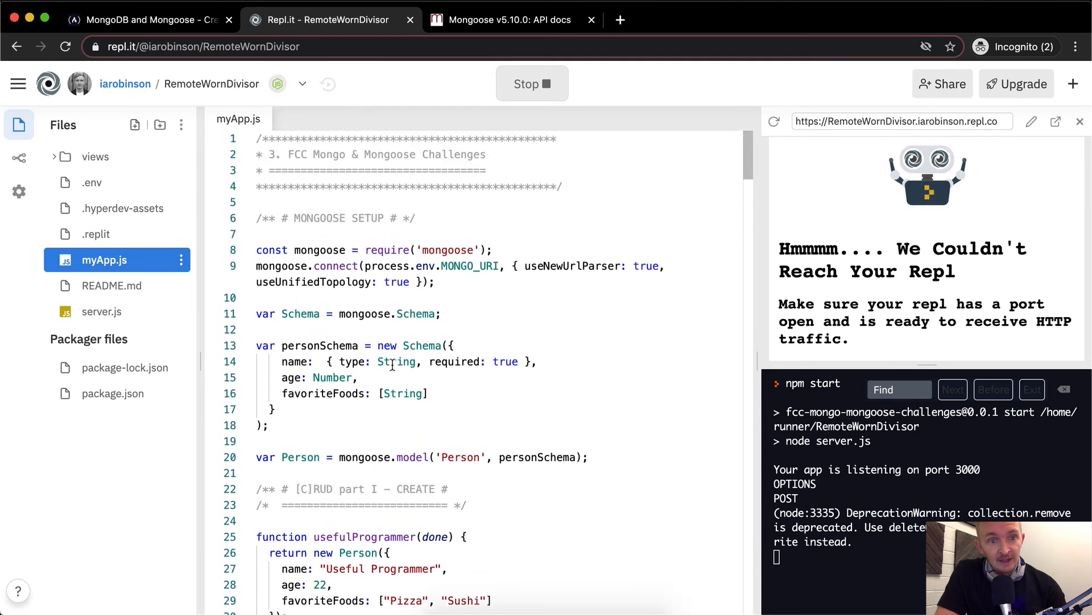
pyautogui.scroll(-3)
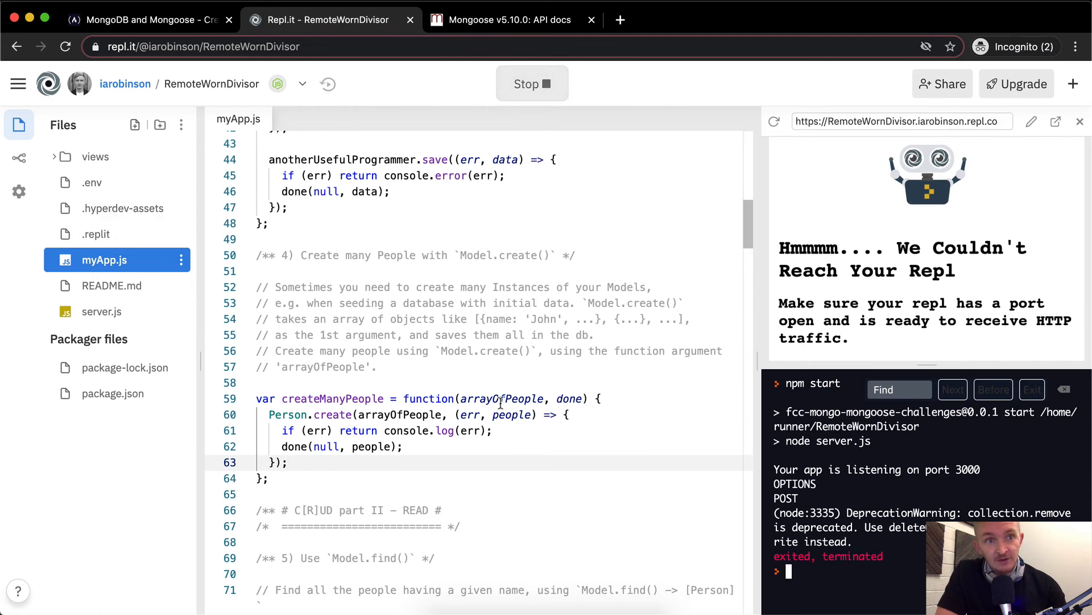
pyautogui.click(147, 20)
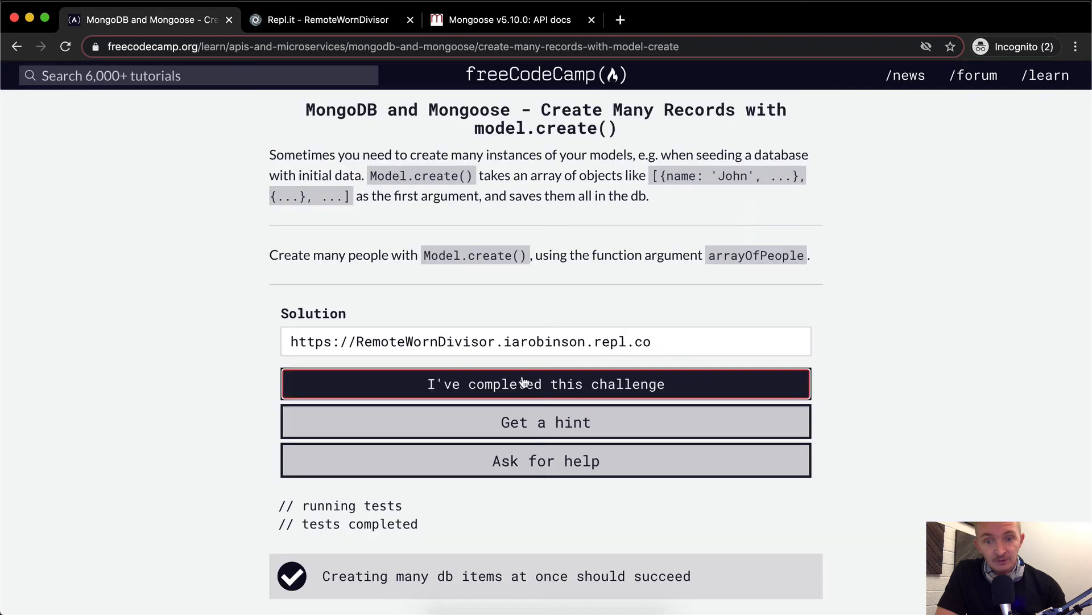
# Step: Resubmit the solution, confirm it passes at 30% complete, and dismiss the success popup
pyautogui.click(545, 383)
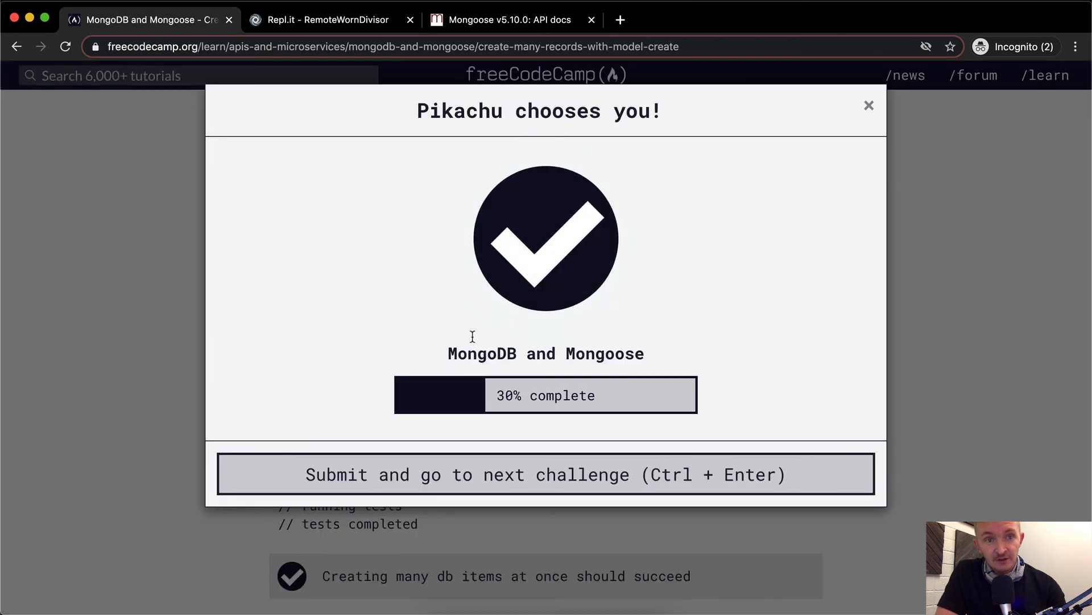
pyautogui.click(330, 18)
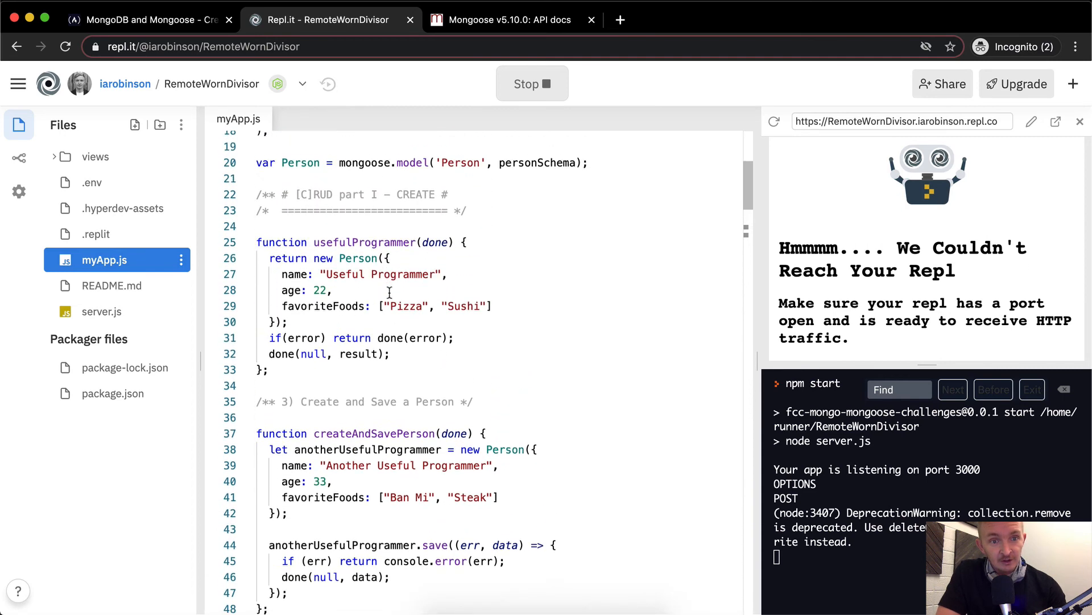
# Step: Redefine createManyPeople as (arrayOfPeople, done) => and go to the freeCodeCamp page
pyautogui.scroll(-3)
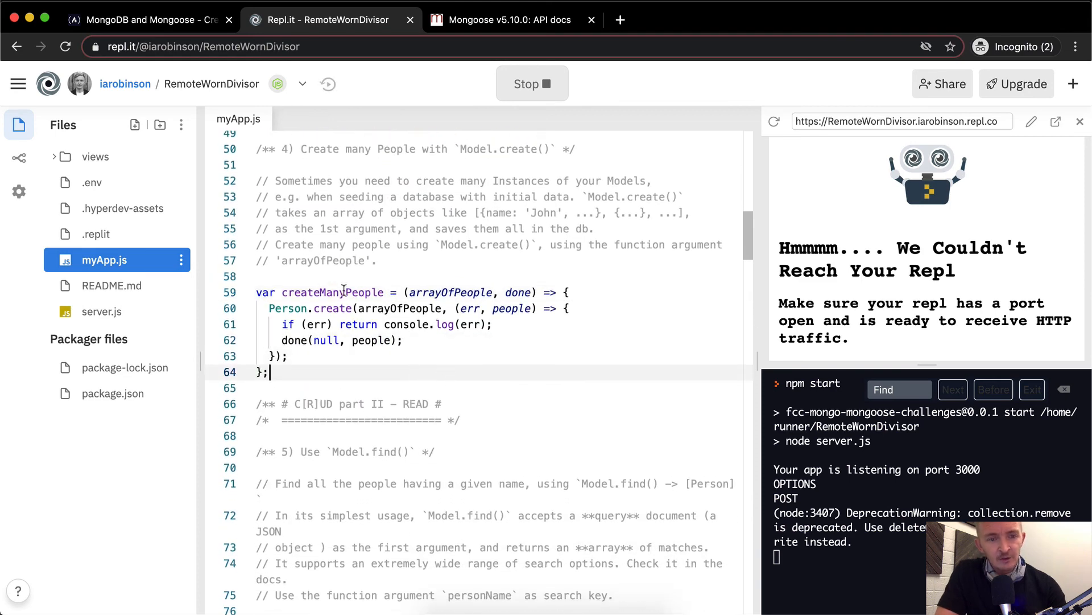
pyautogui.doubleClick(332, 292)
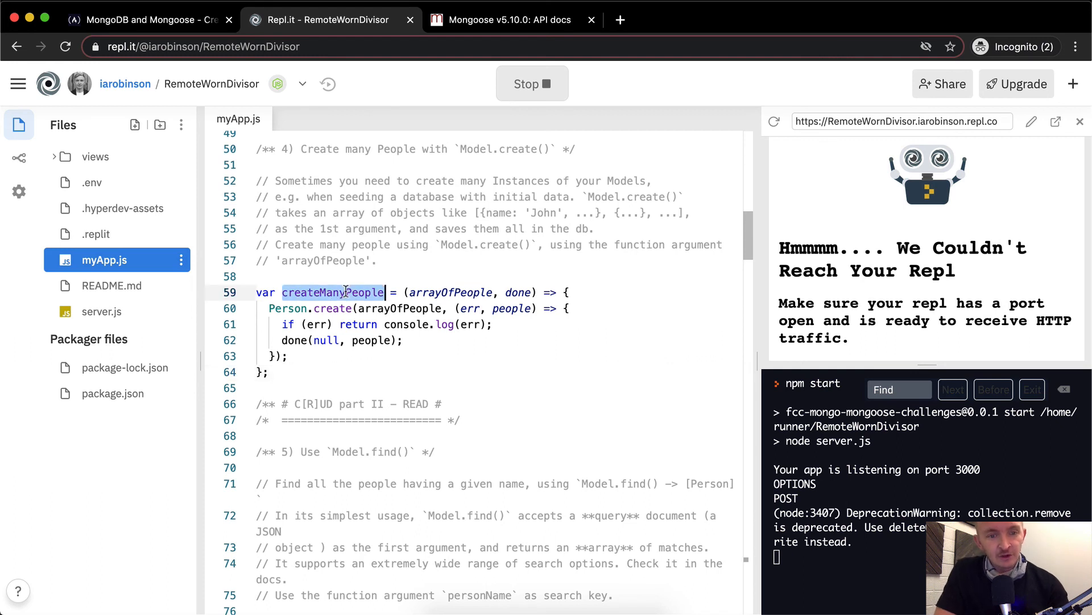
pyautogui.moveTo(455, 348)
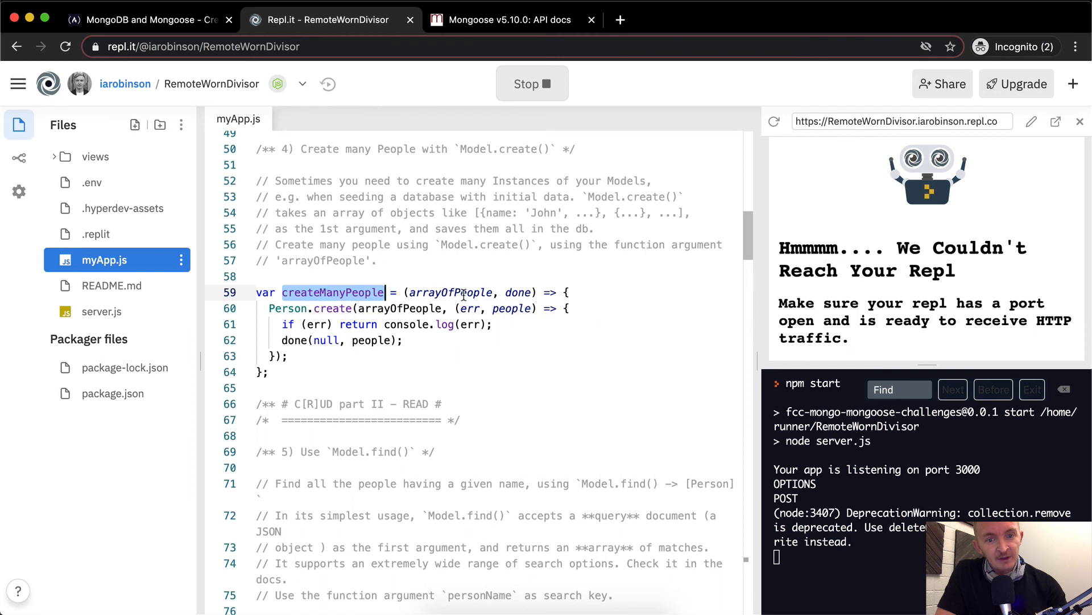
pyautogui.click(433, 292)
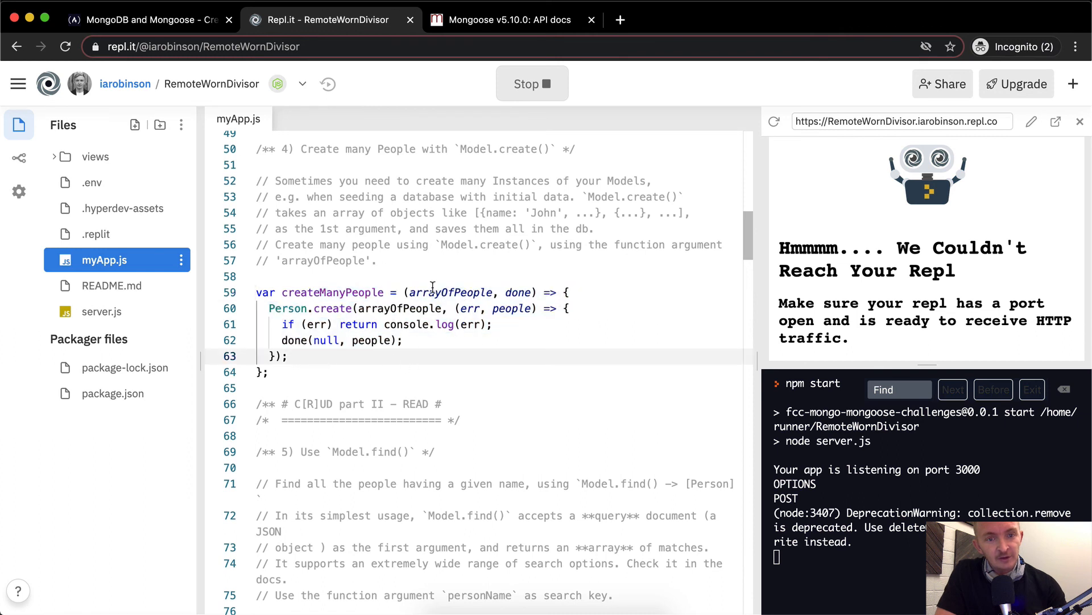
pyautogui.moveTo(387, 371)
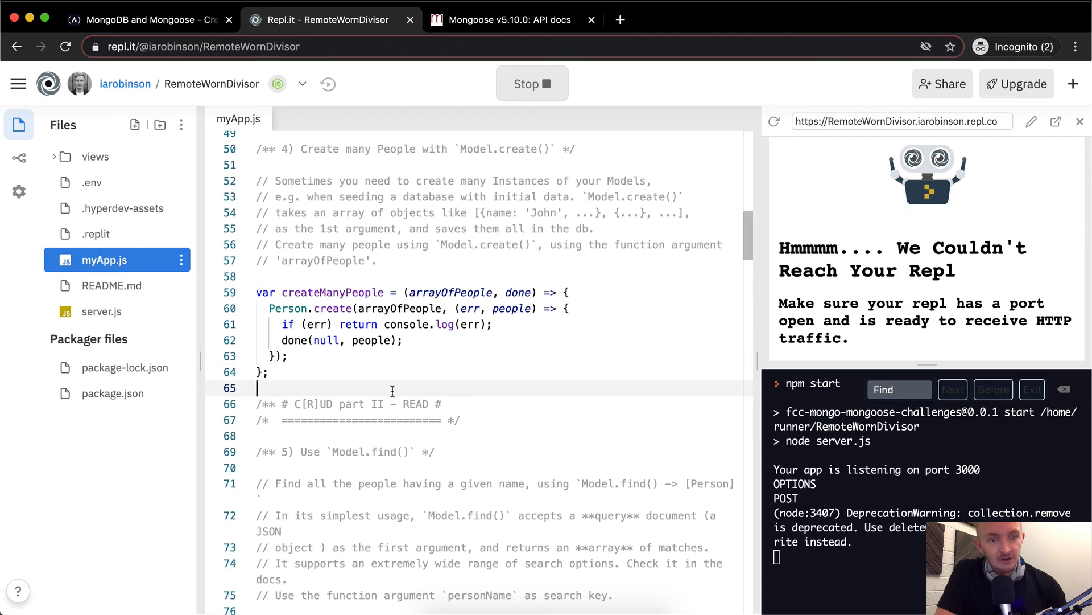
pyautogui.click(533, 84)
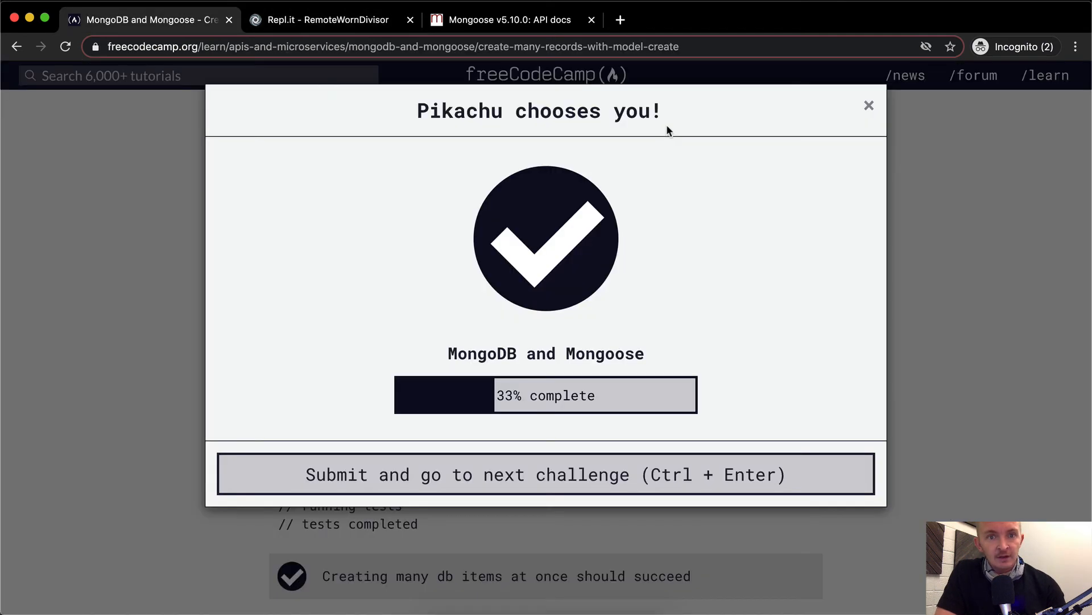
# Step: Dismiss the old success popup and resubmit; the Create Many Records challenge passes again at 33%
pyautogui.click(336, 19)
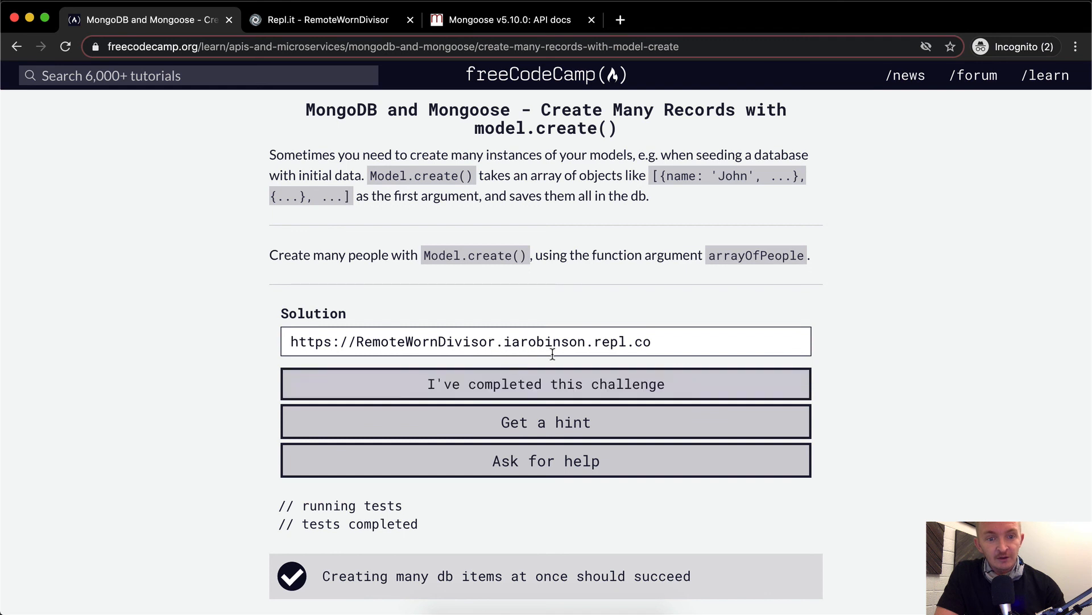
pyautogui.click(546, 384)
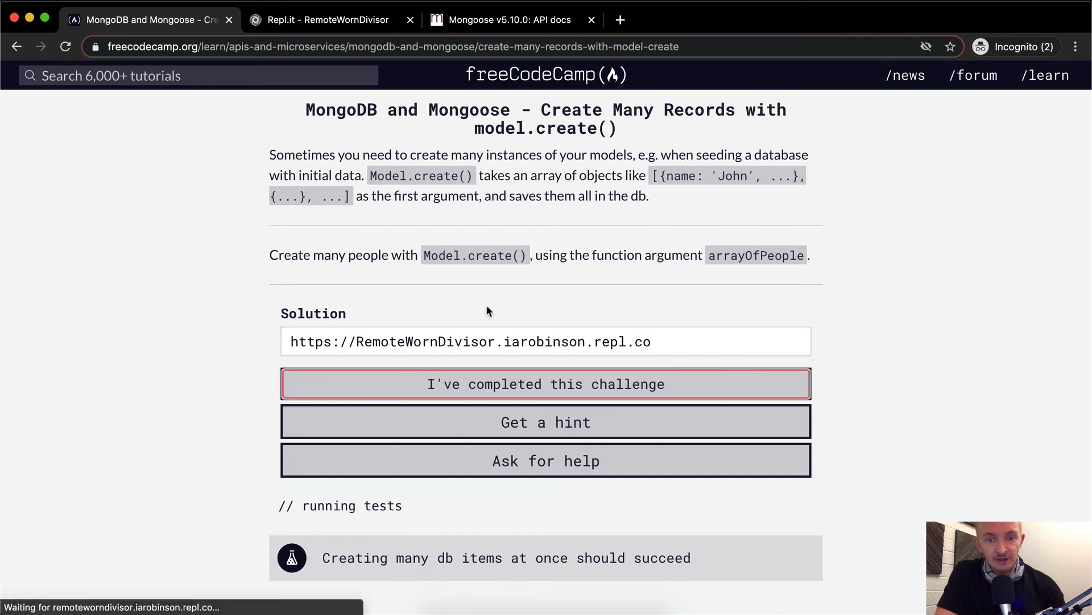
pyautogui.click(545, 383)
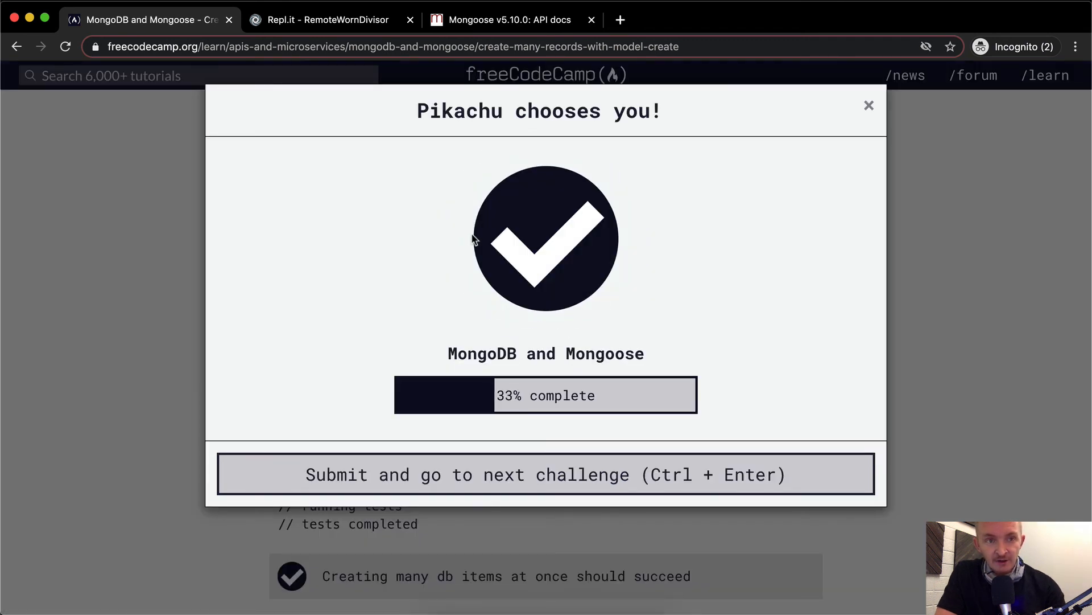